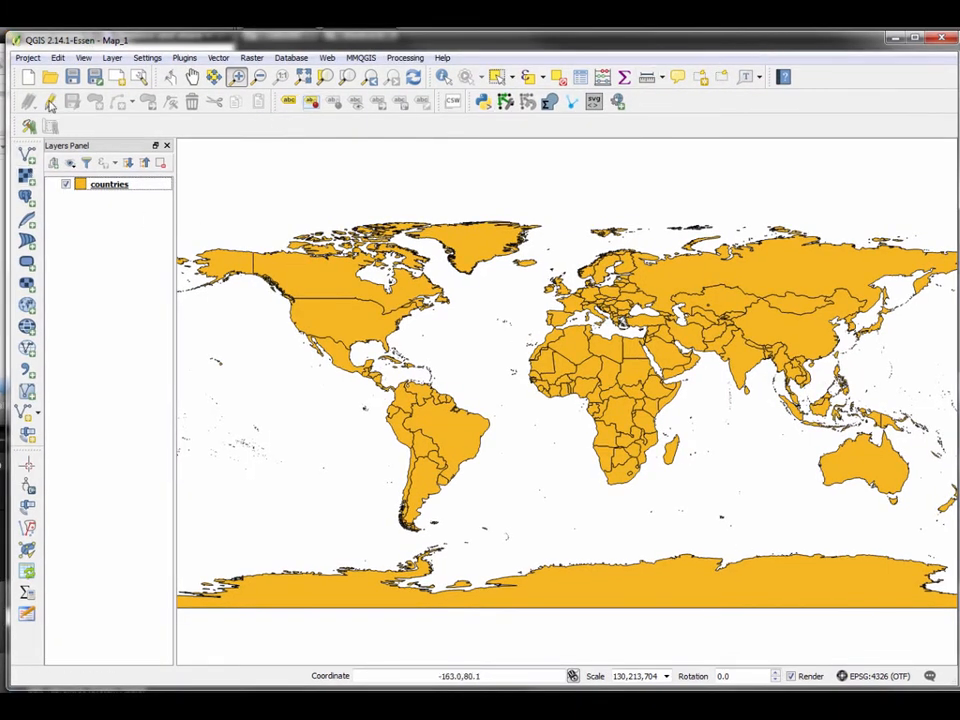
Open Project Properties and close it without changes
click(27, 57)
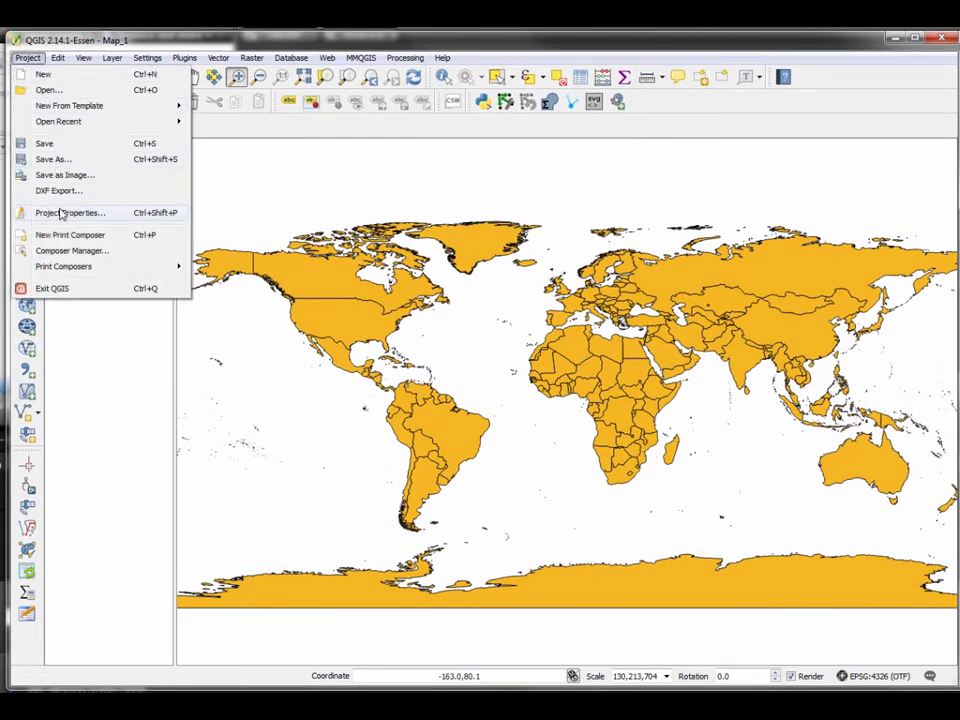
click(70, 212)
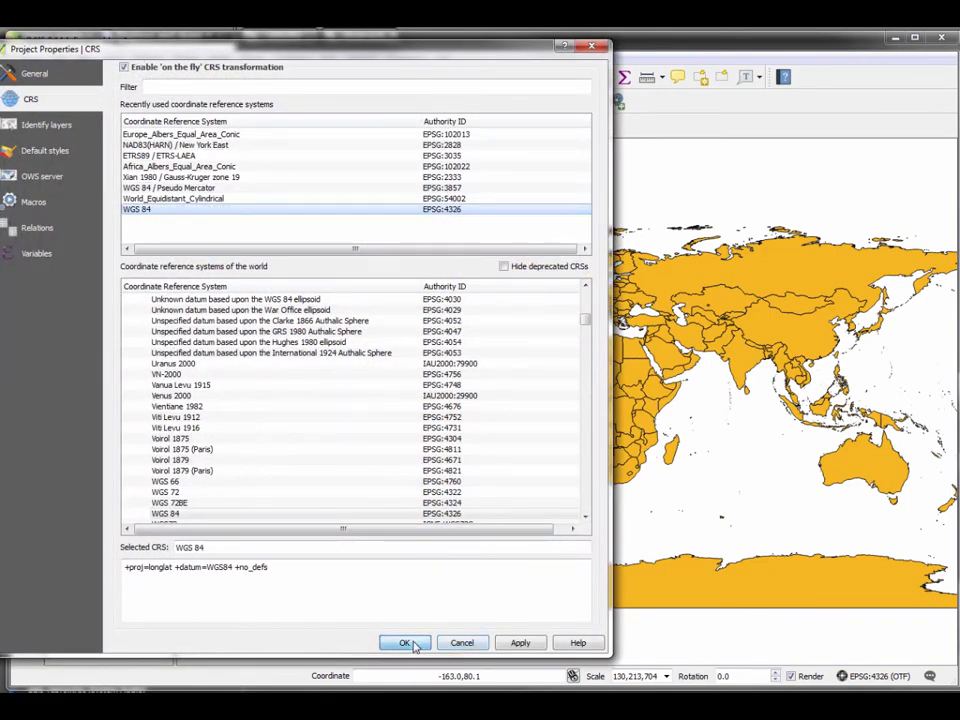
click(404, 642)
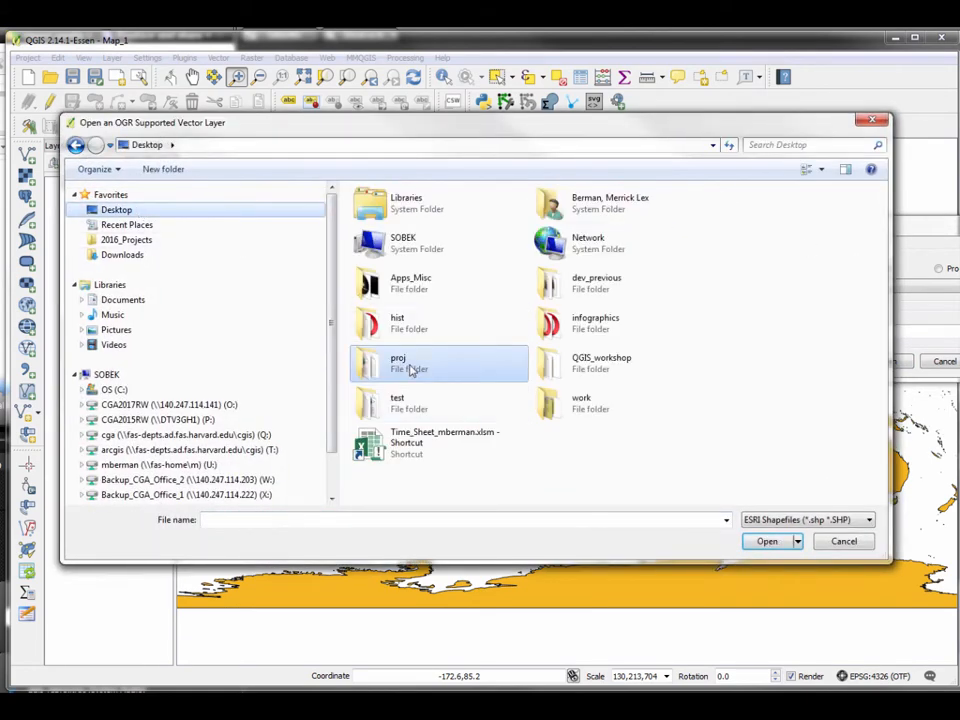
Add the d1883, d1884 and d1885 shapefiles from the proj folder
double_click(398, 363)
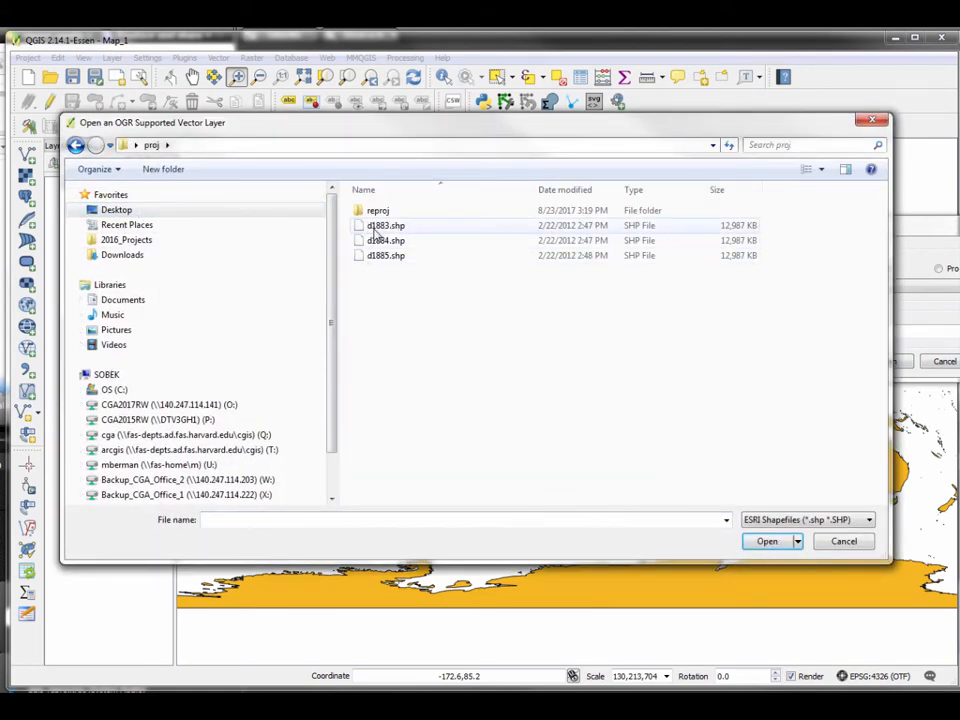
click(386, 225)
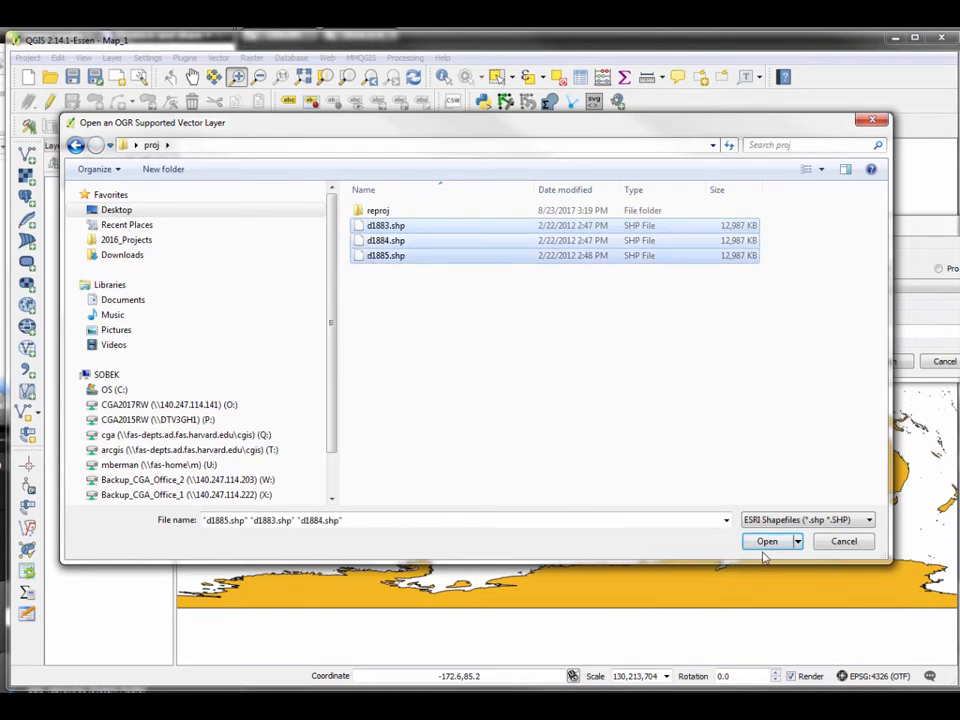
mouse_move(766, 541)
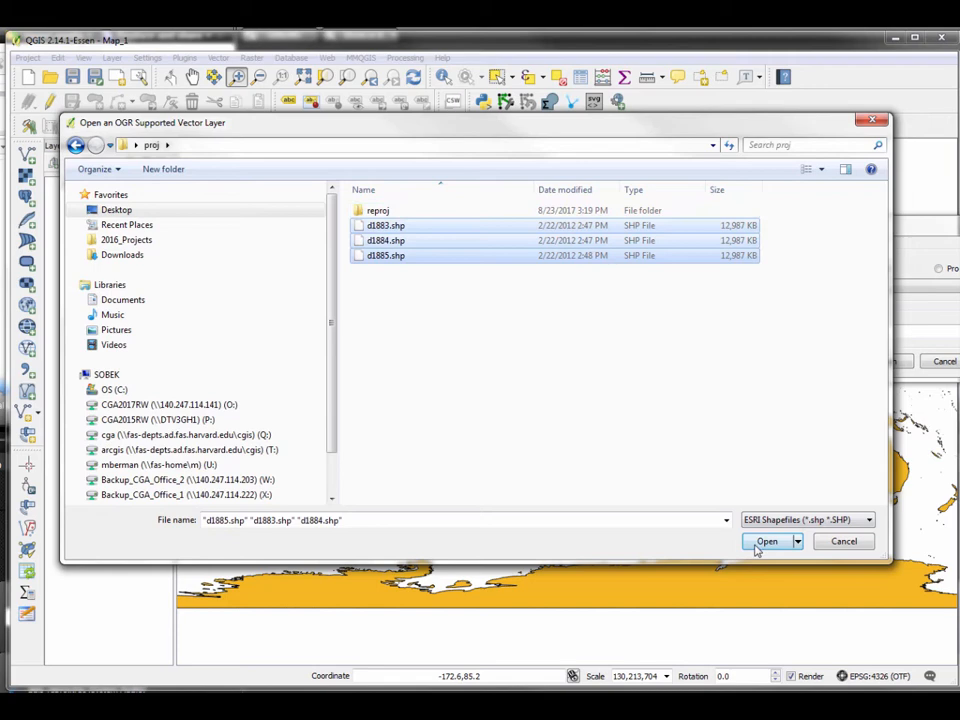
click(766, 541)
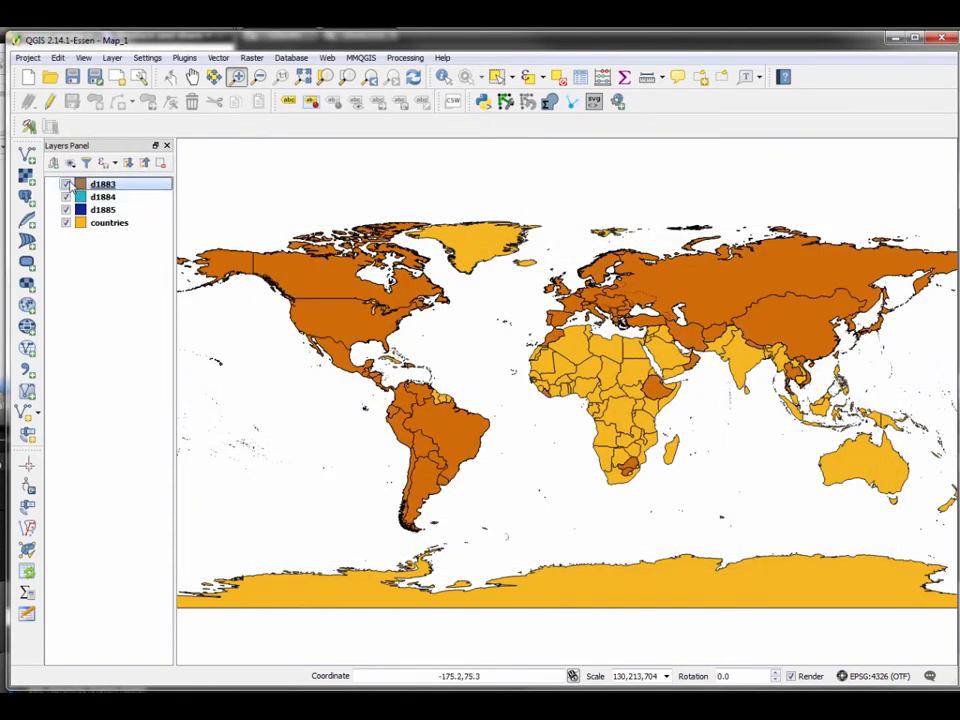
click(66, 184)
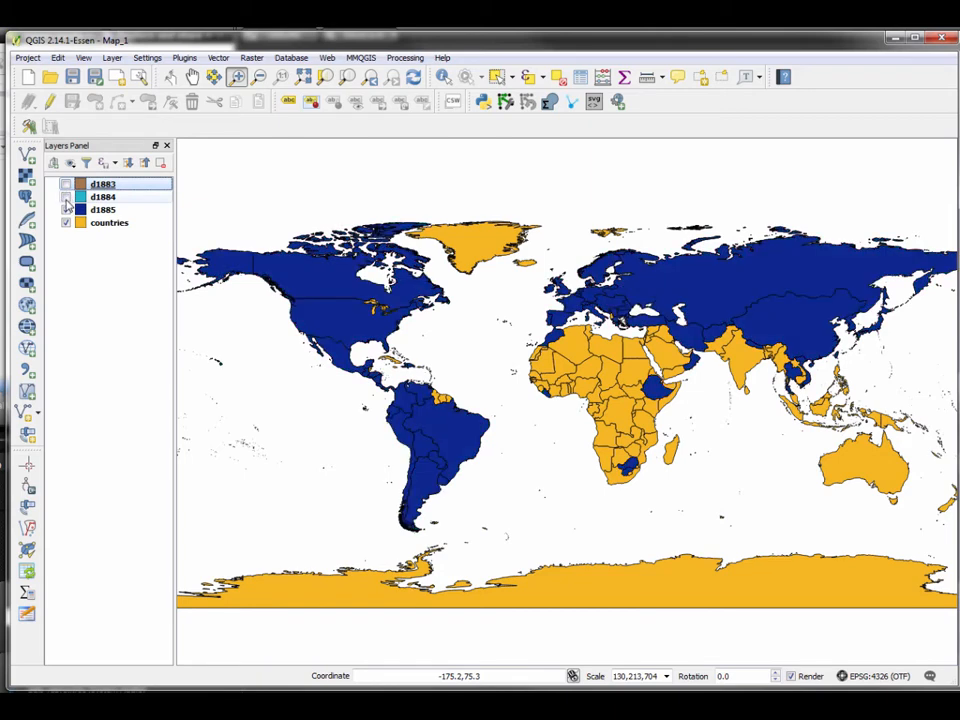
click(66, 196)
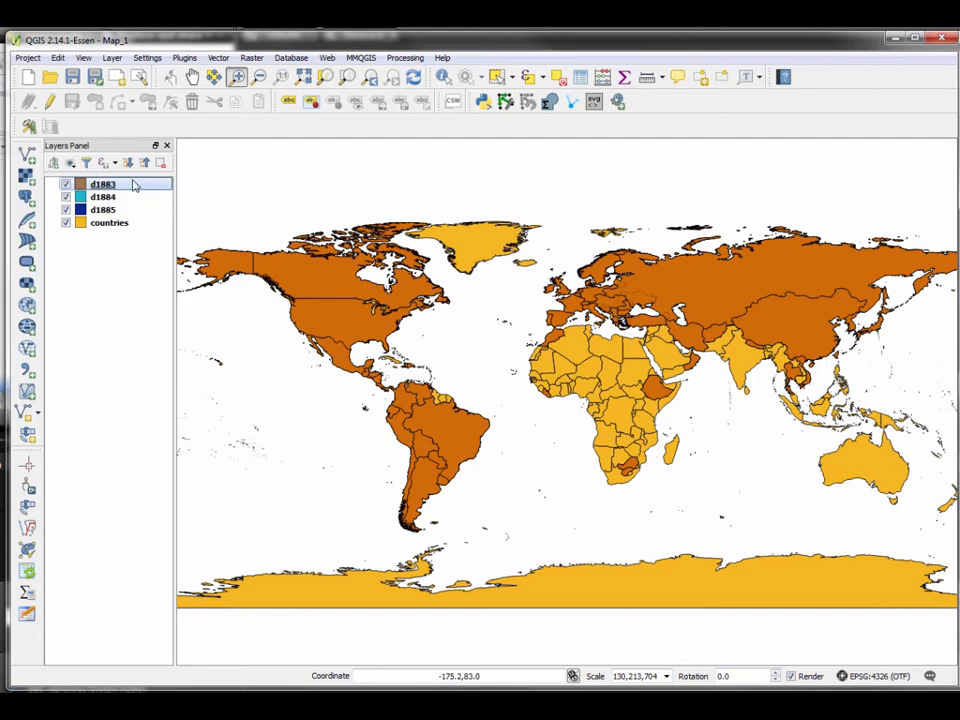
right_click(103, 184)
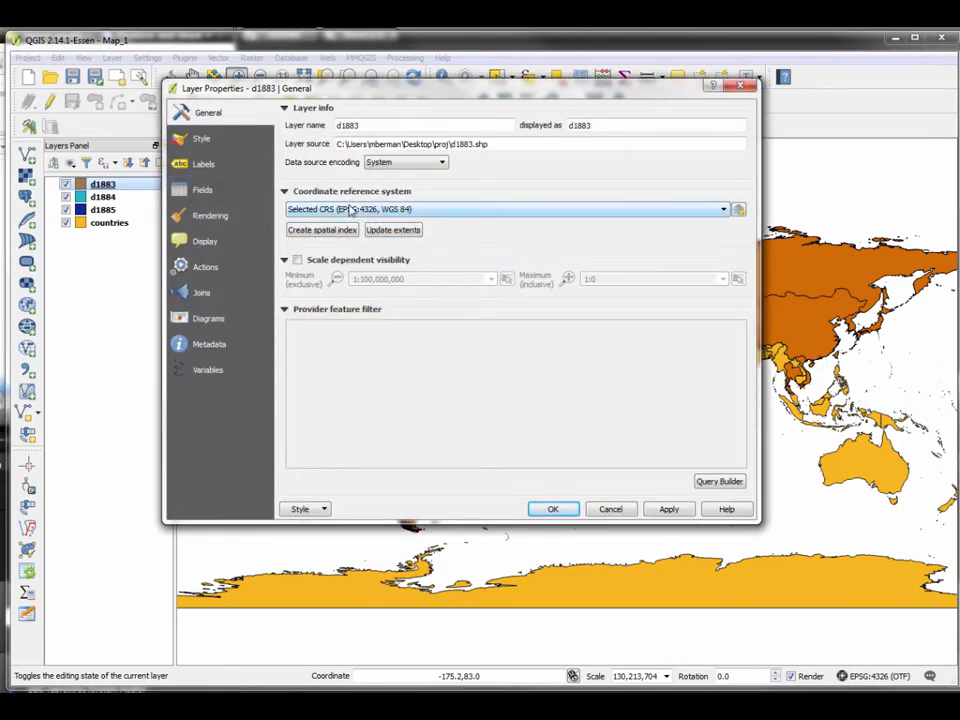
click(738, 209)
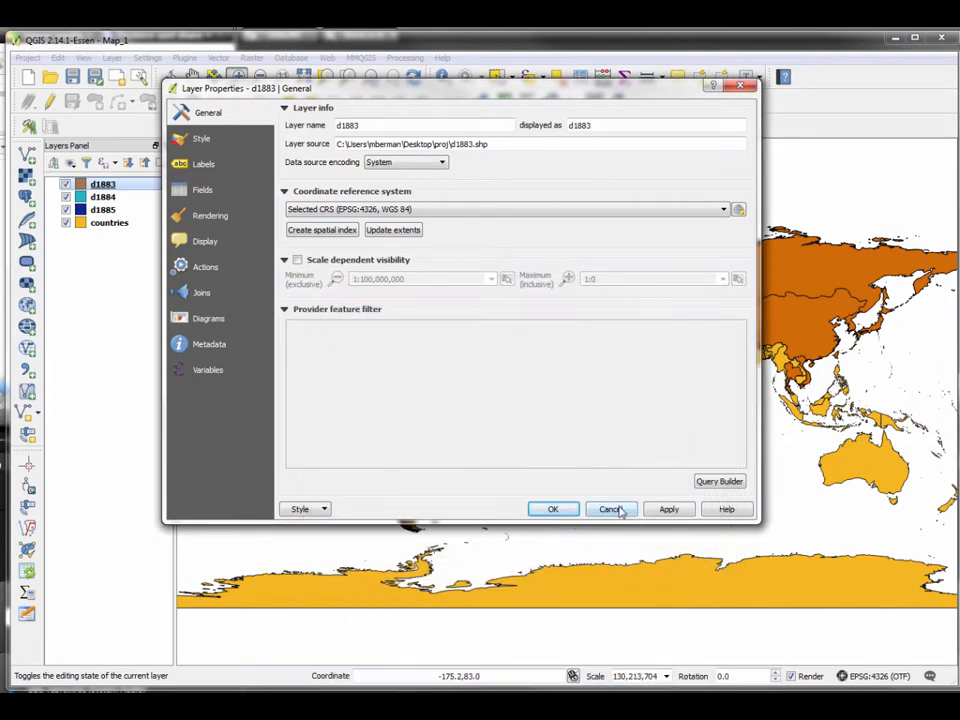
click(611, 509)
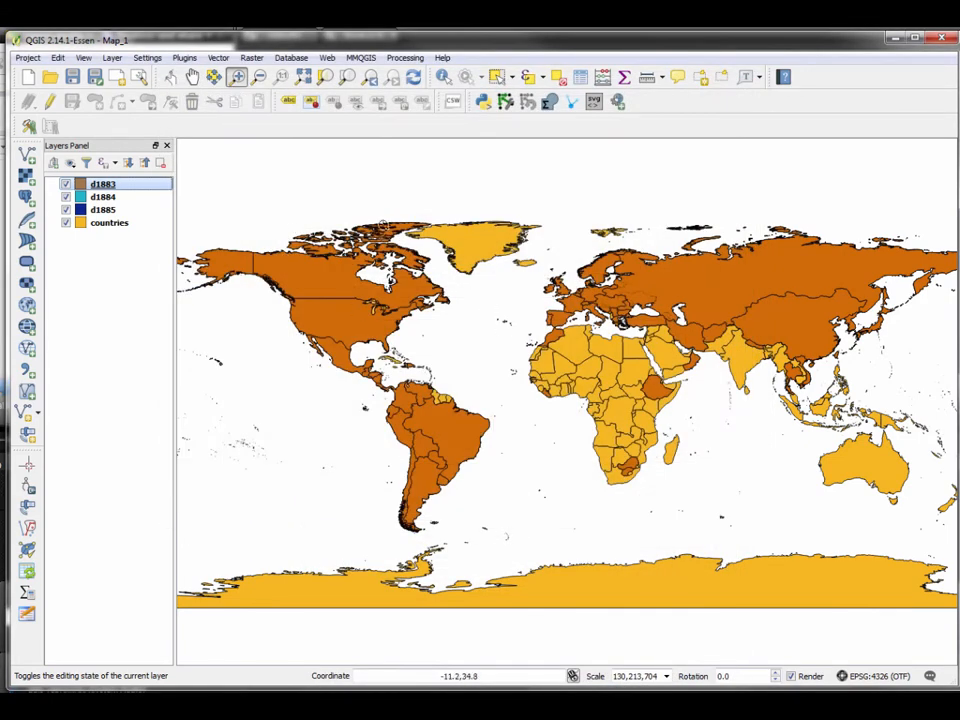
mouse_move(292, 153)
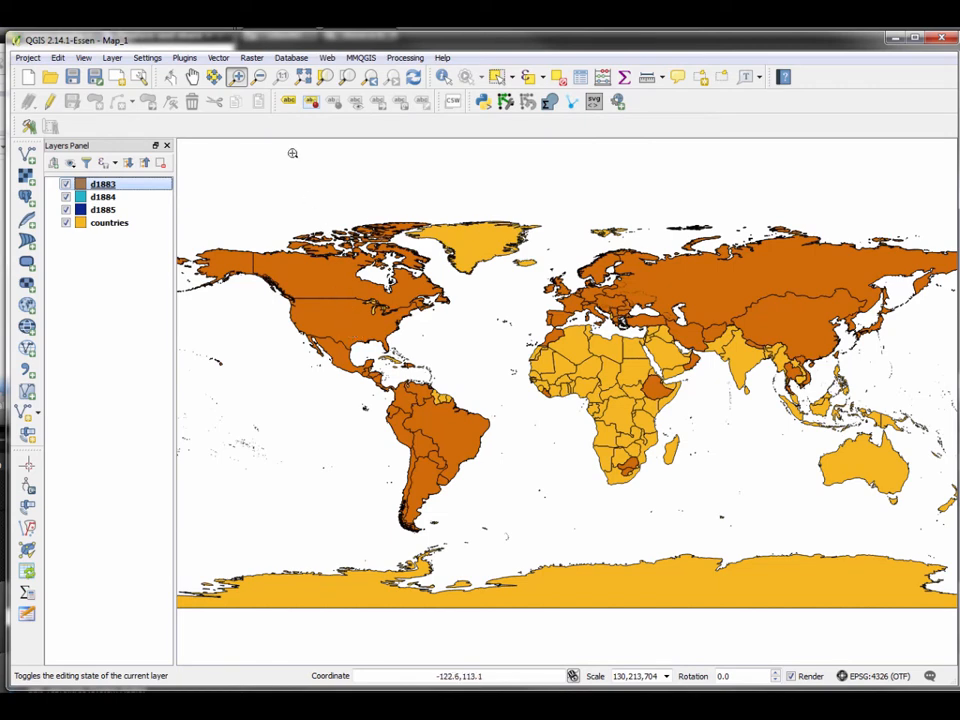
Launch Reproject layer from the Processing Toolbox and switch it to batch mode
click(405, 57)
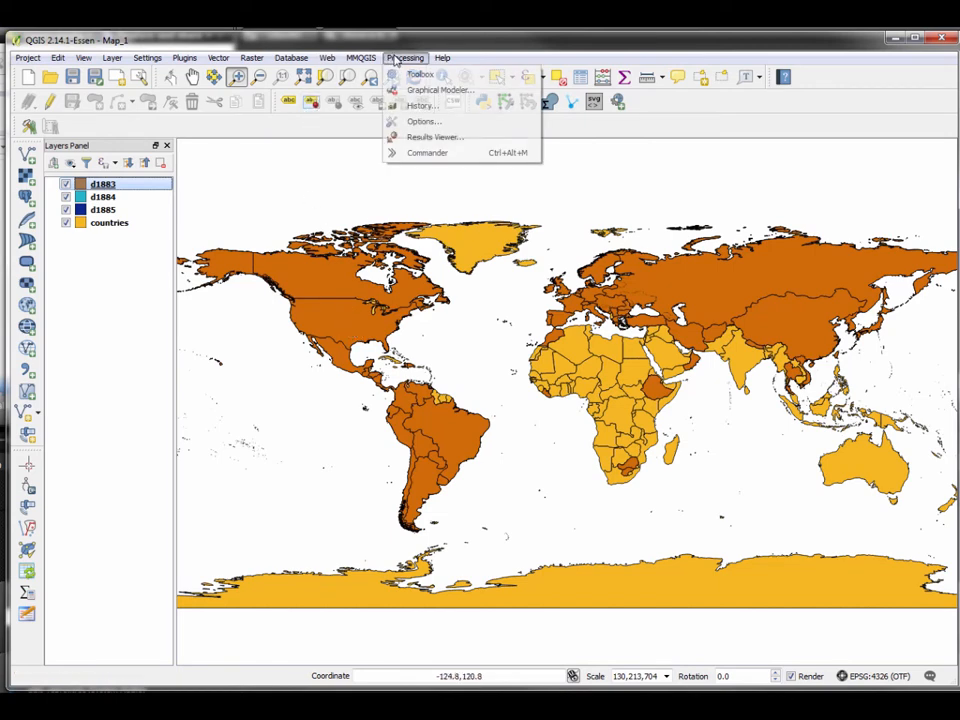
click(421, 73)
text(reproje)
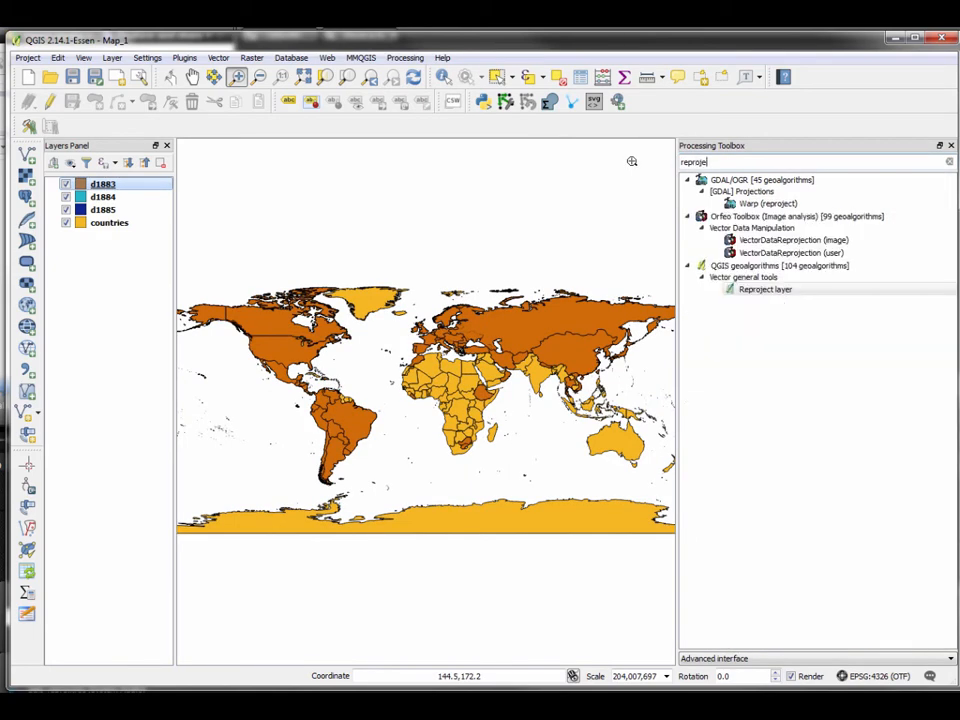
mouse_move(748, 305)
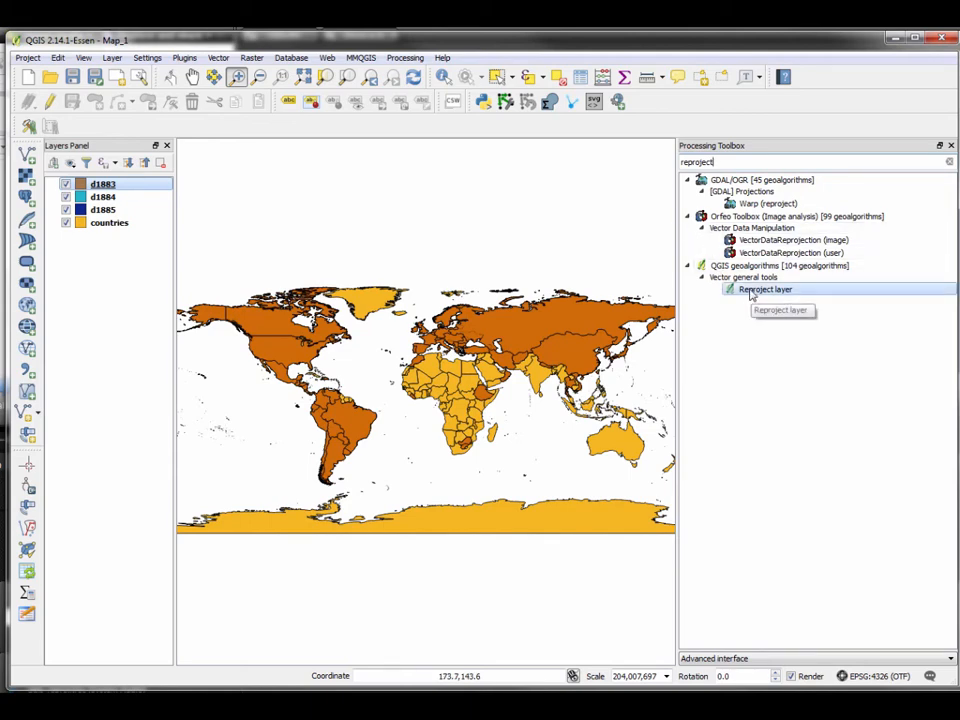
double_click(765, 289)
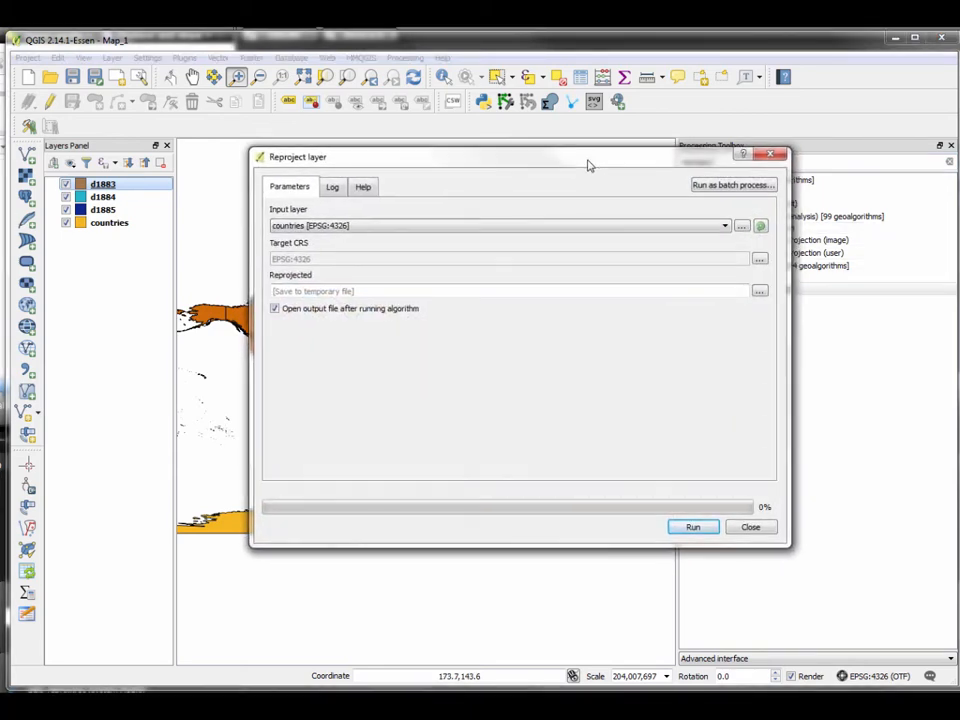
drag(588, 157, 450, 153)
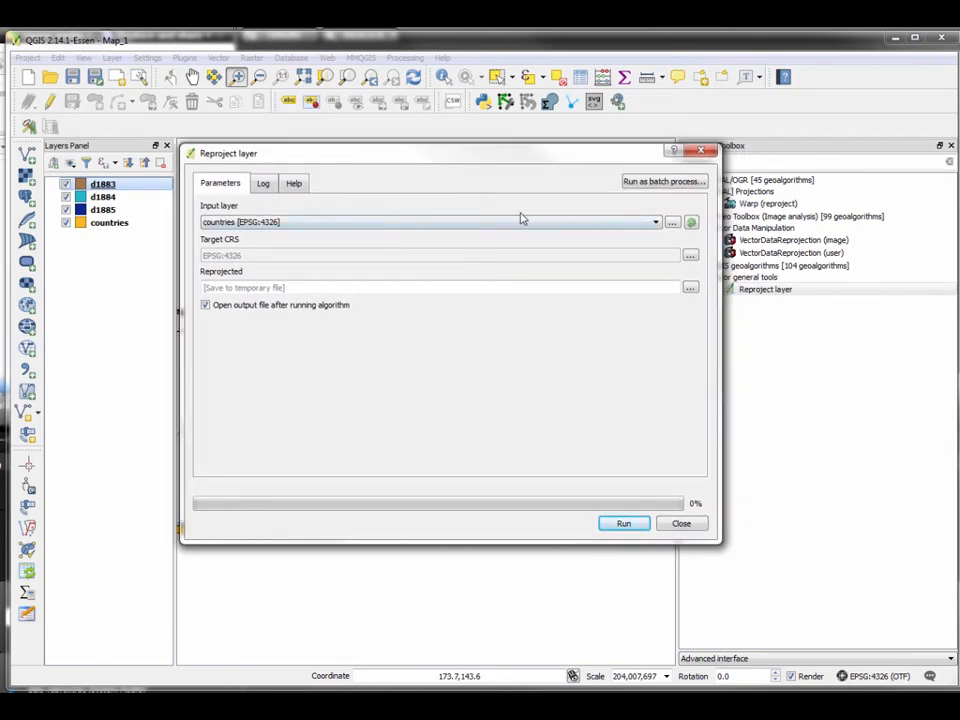
click(660, 181)
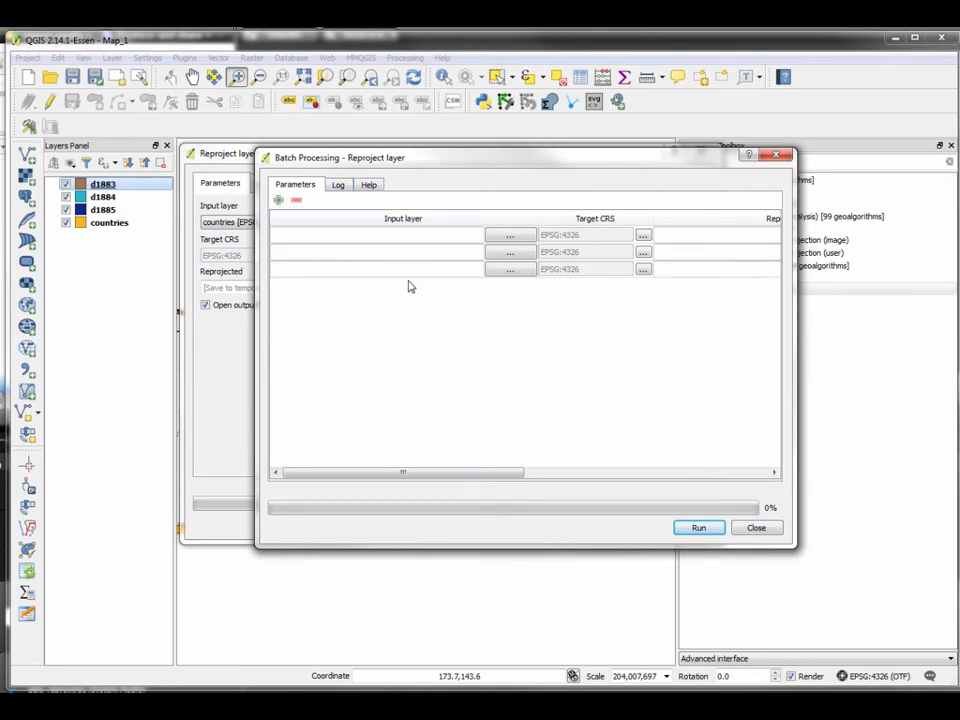
Pick d1883, d1884 and d1885 from open layers as batch inputs
click(509, 234)
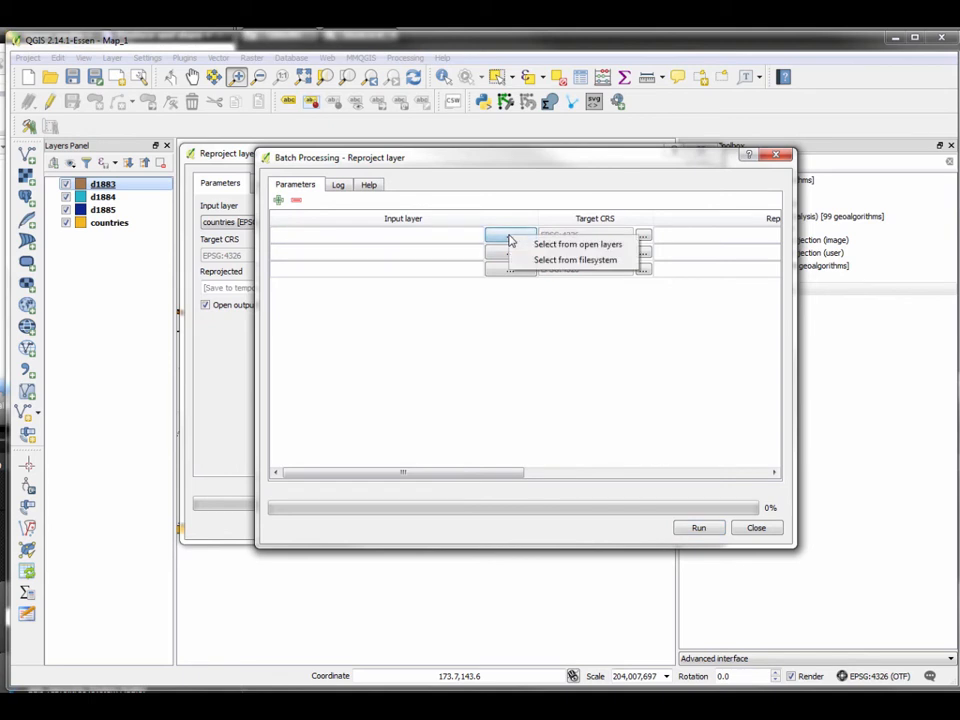
mouse_move(554, 253)
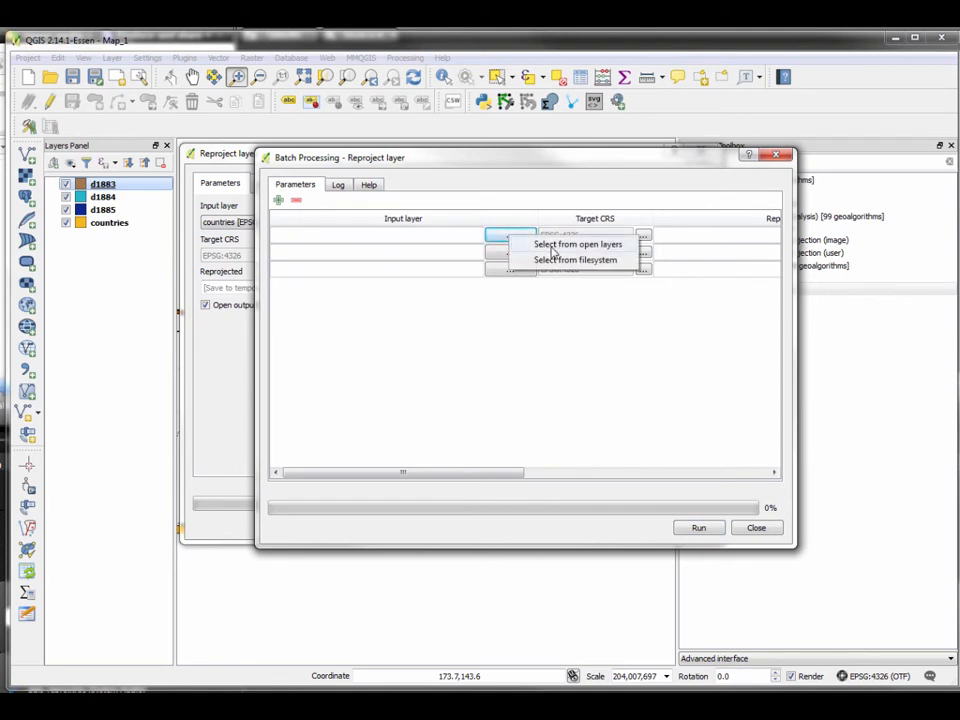
click(577, 244)
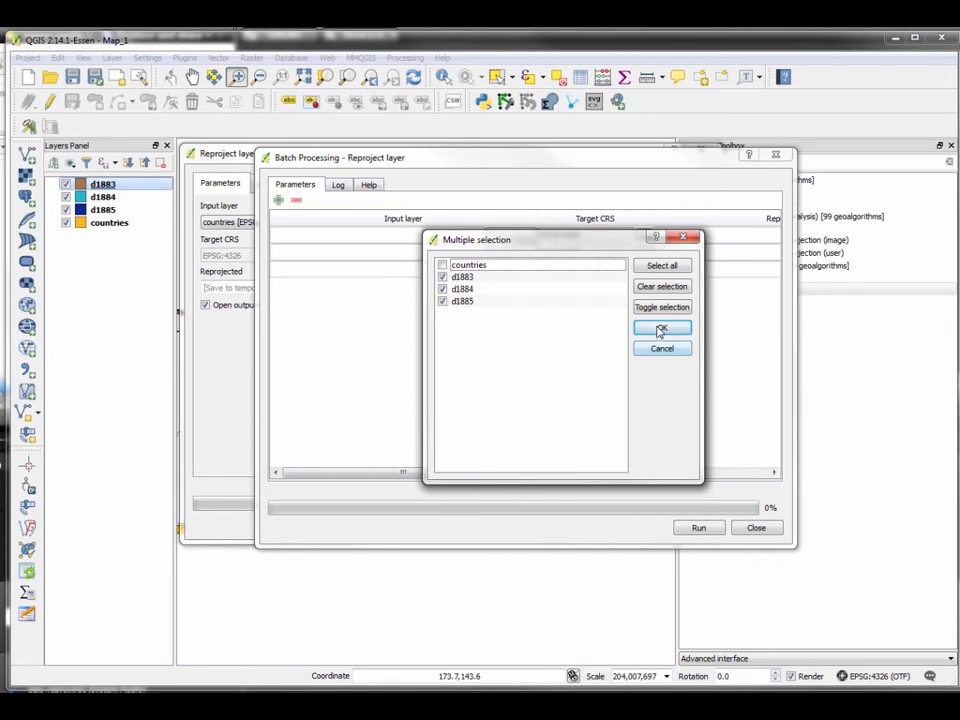
click(661, 328)
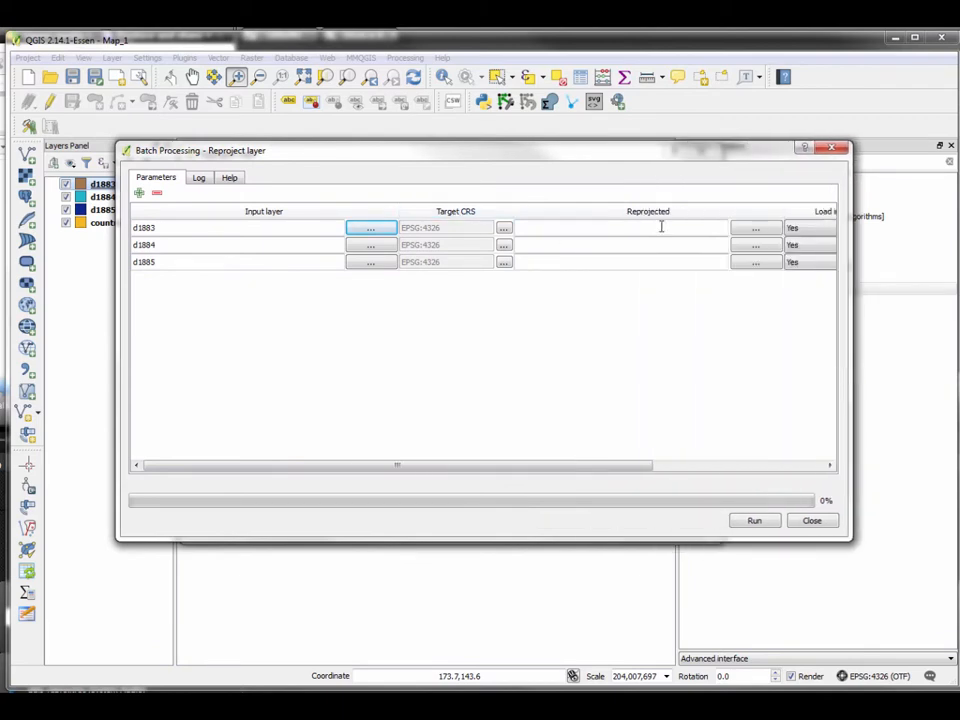
Set each row's target CRS to World_Equidistant_Cylindrical (EPSG:54002)
click(504, 227)
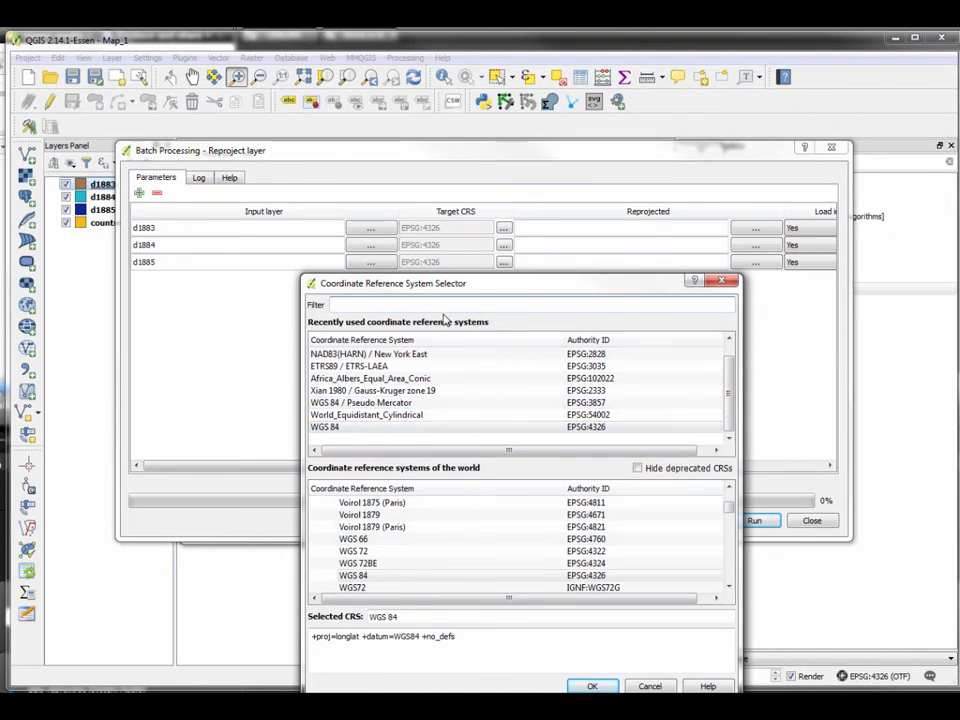
text(5400)
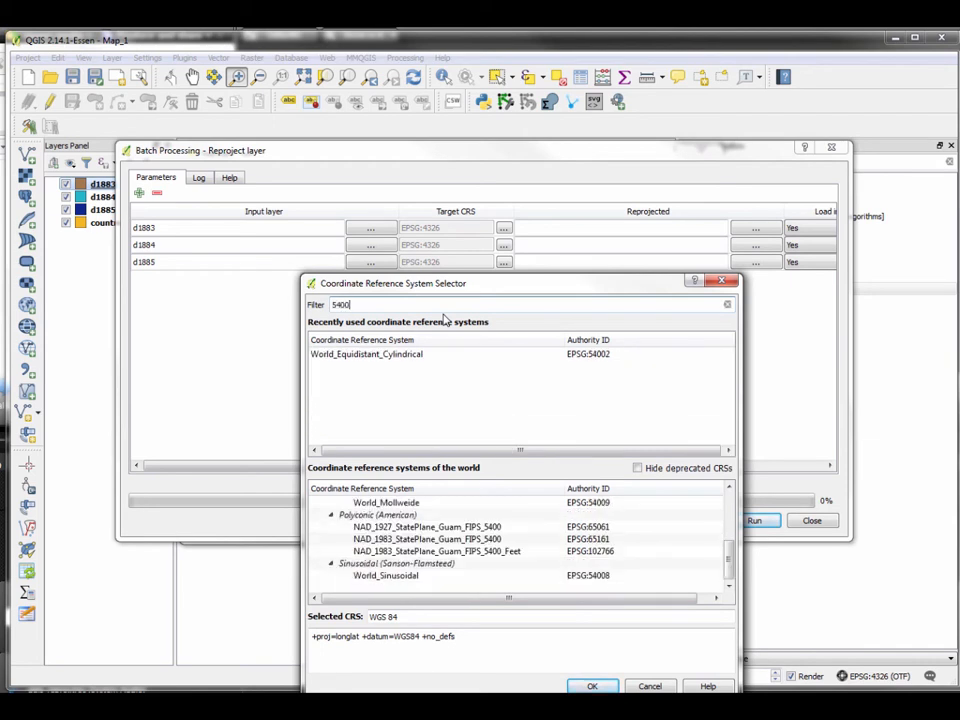
click(366, 354)
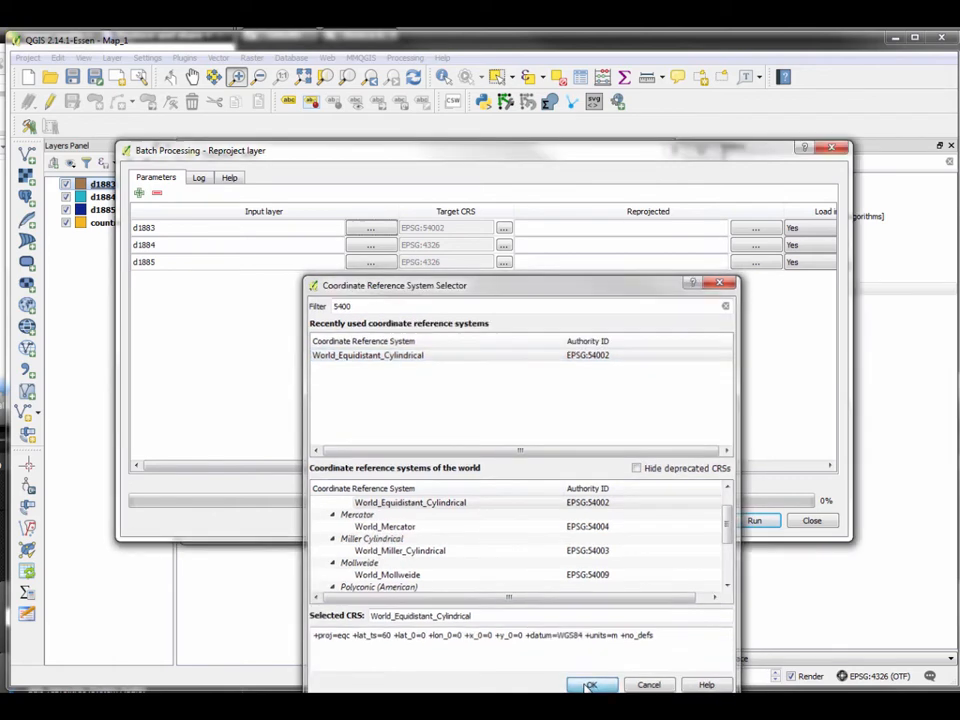
click(590, 684)
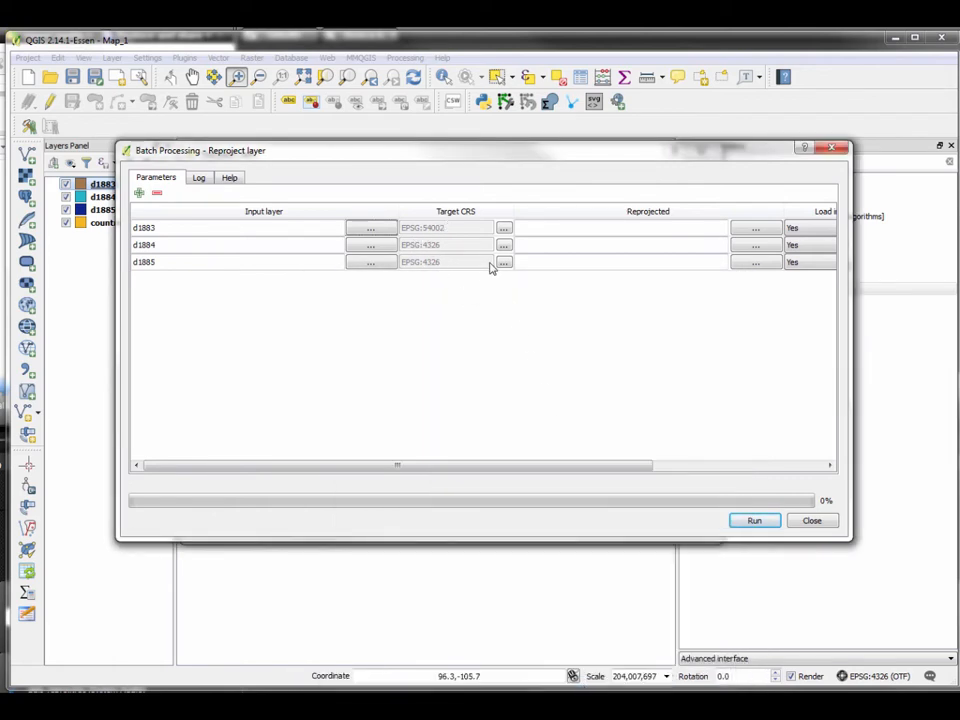
click(504, 262)
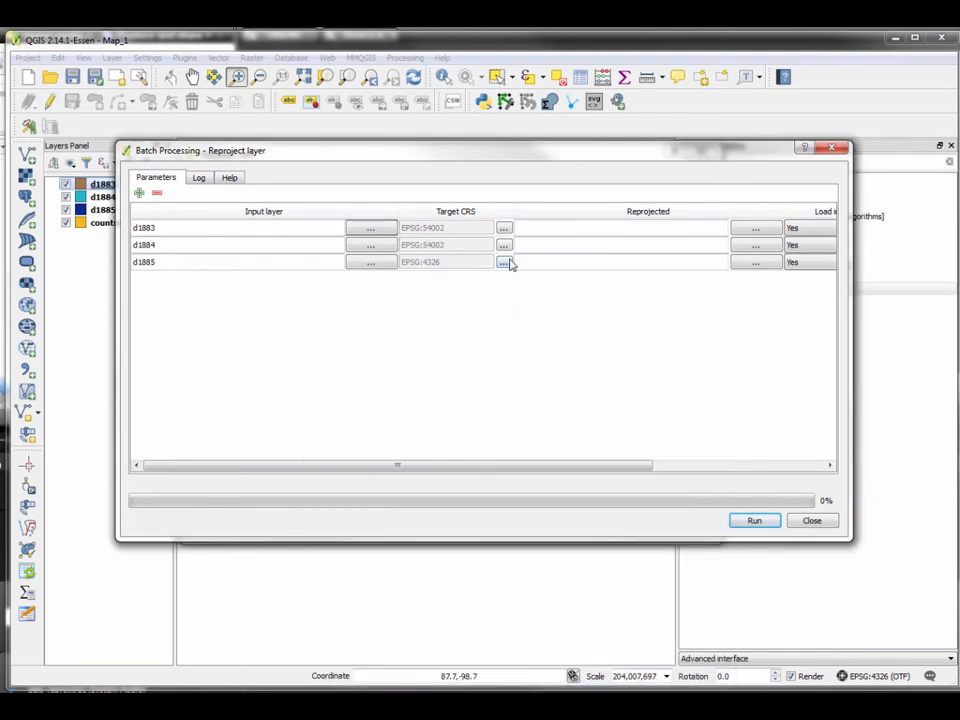
click(504, 262)
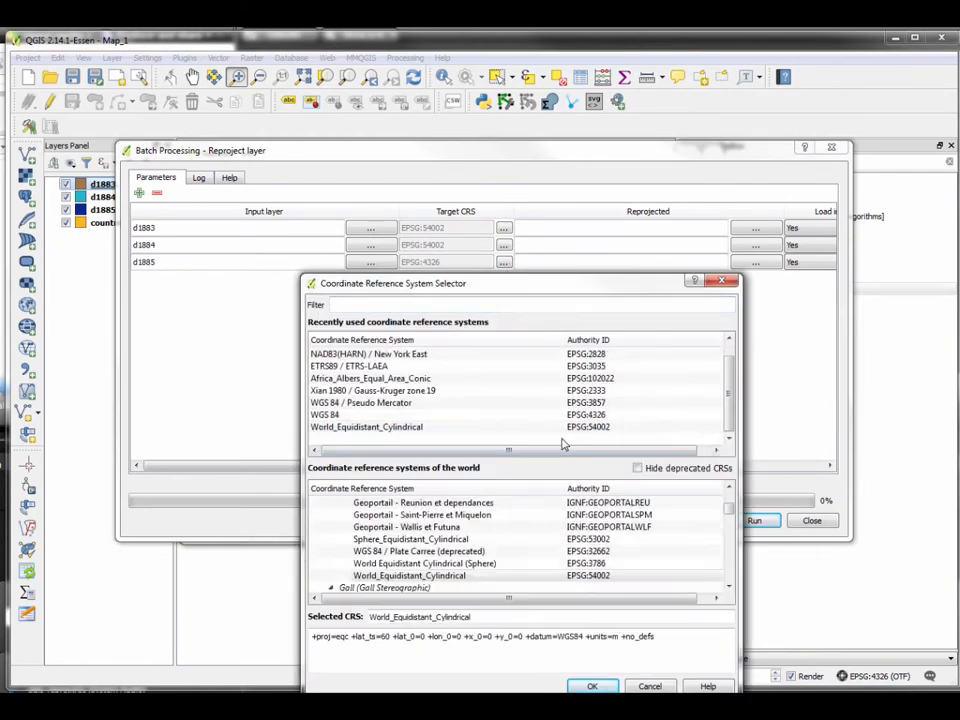
click(366, 427)
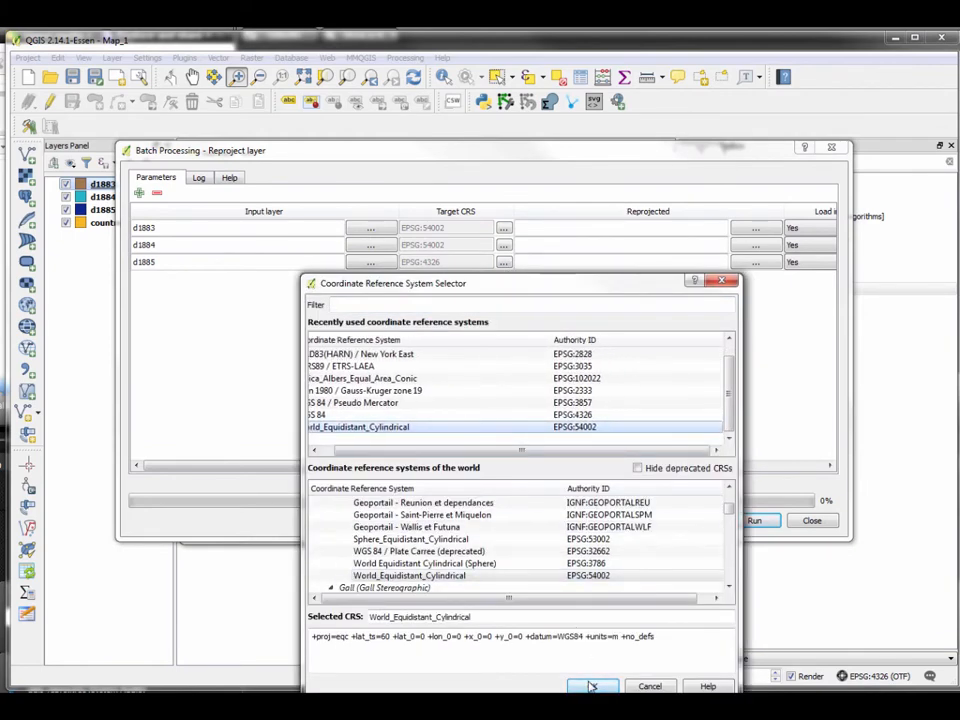
click(592, 686)
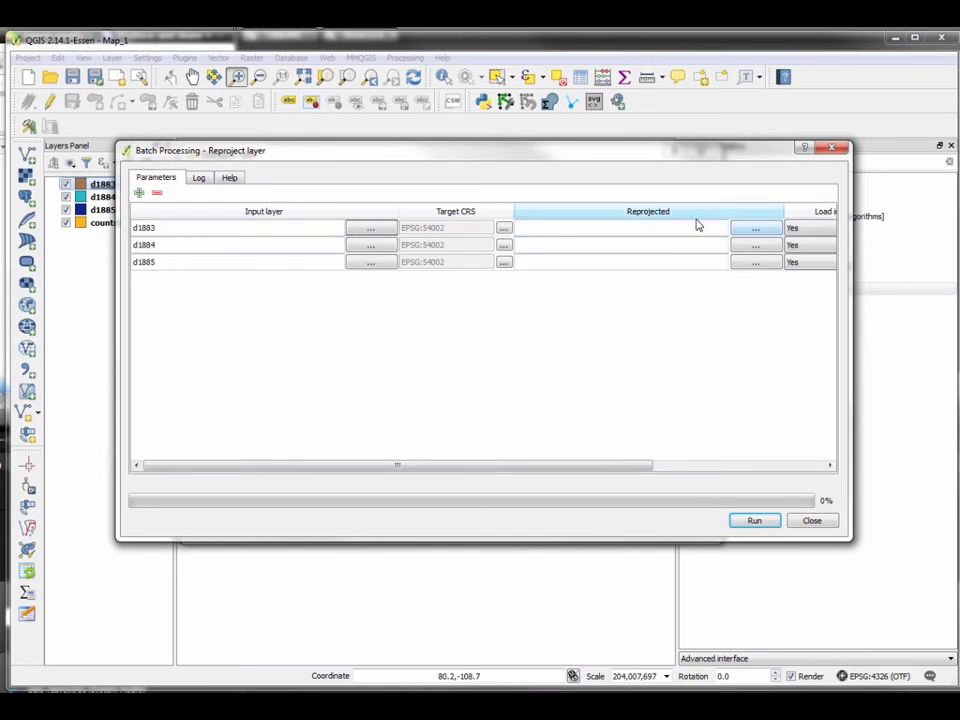
Save d1883's reprojected output as 1883_reproj in the reproj folder
click(756, 227)
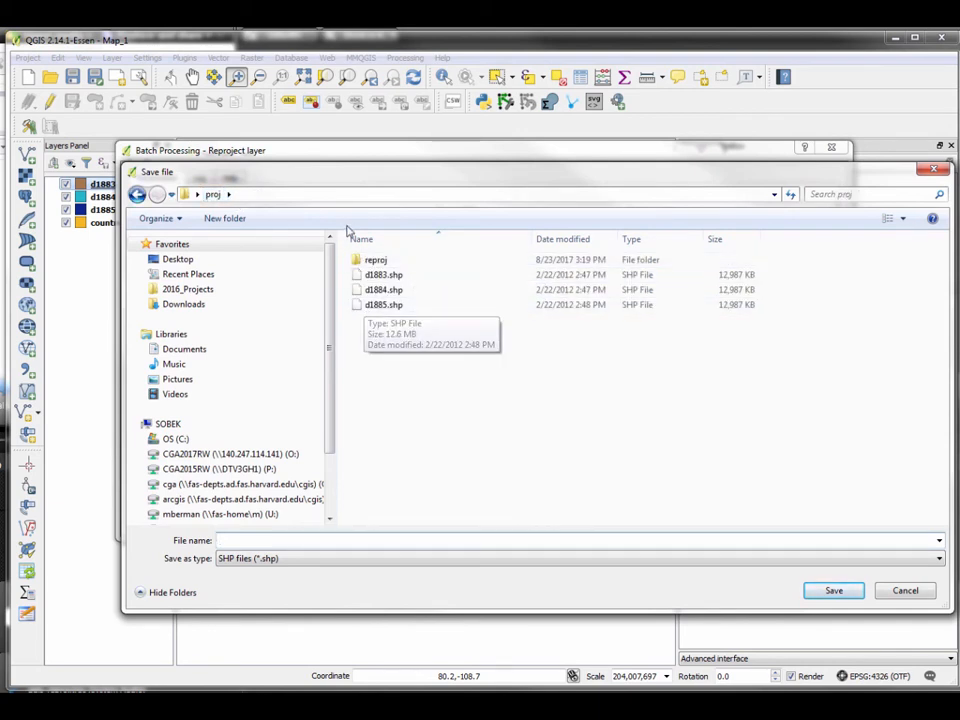
double_click(375, 259)
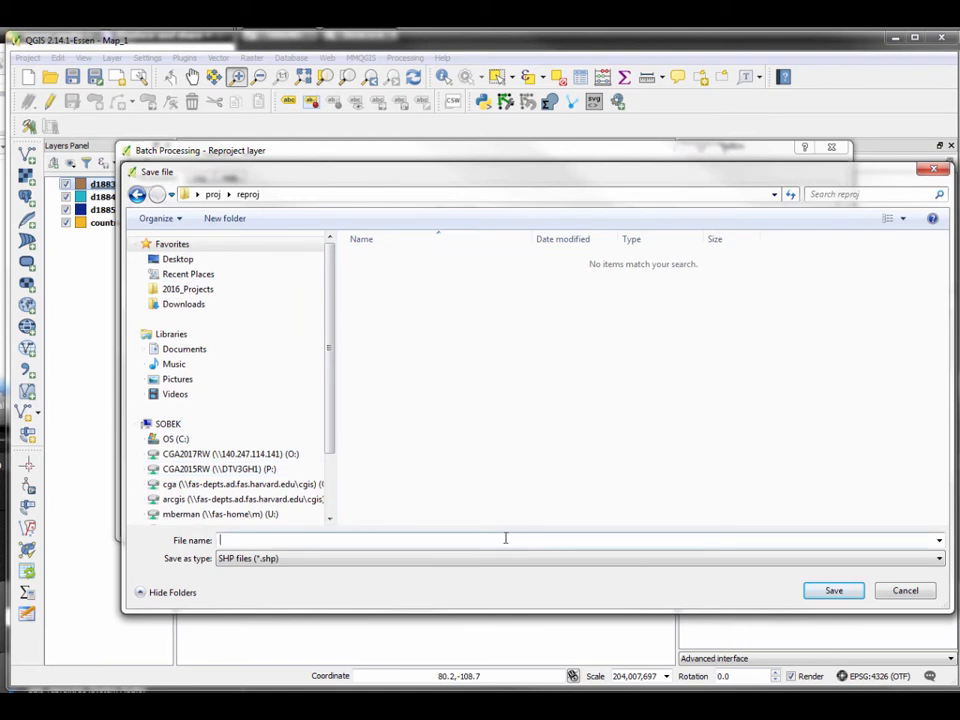
text(1883_reproj)
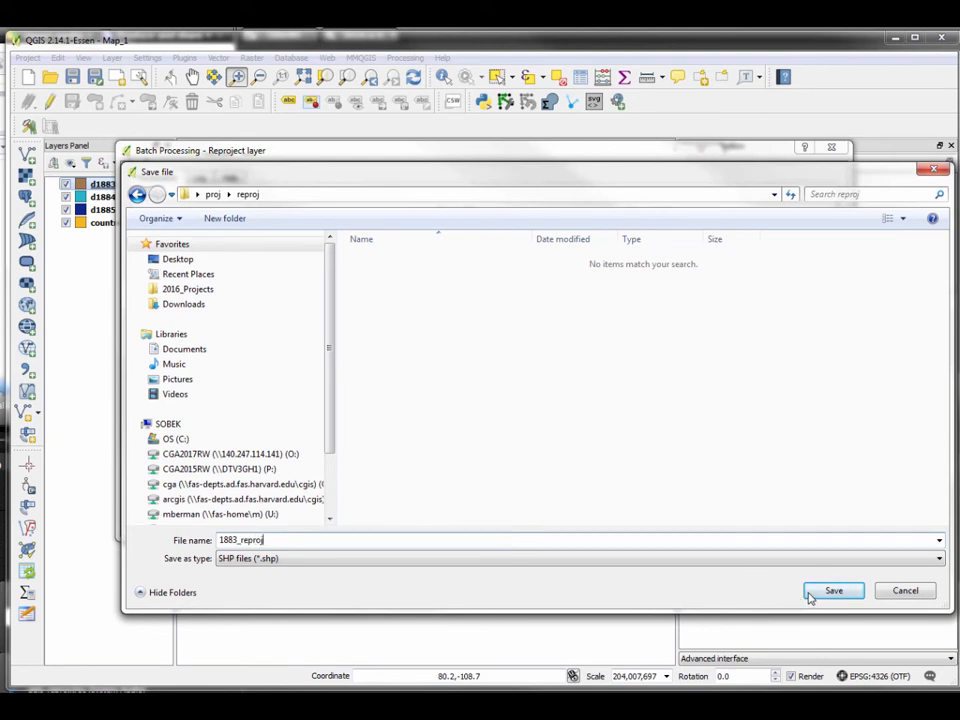
click(833, 590)
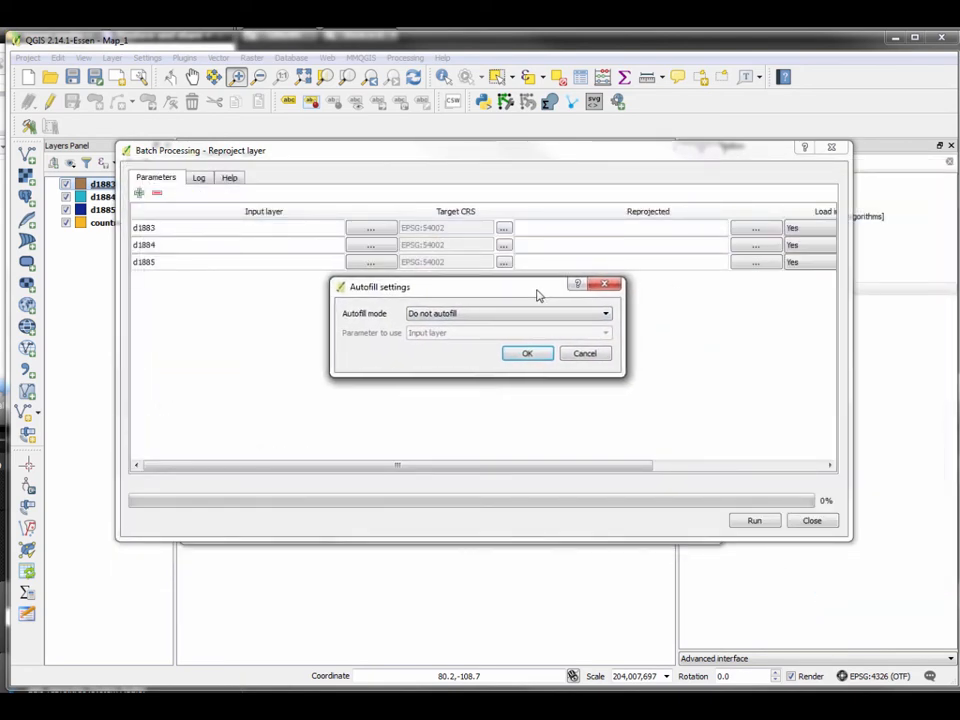
Autofill output paths with 'Fill with parameter values' from the Input layer parameter
click(505, 313)
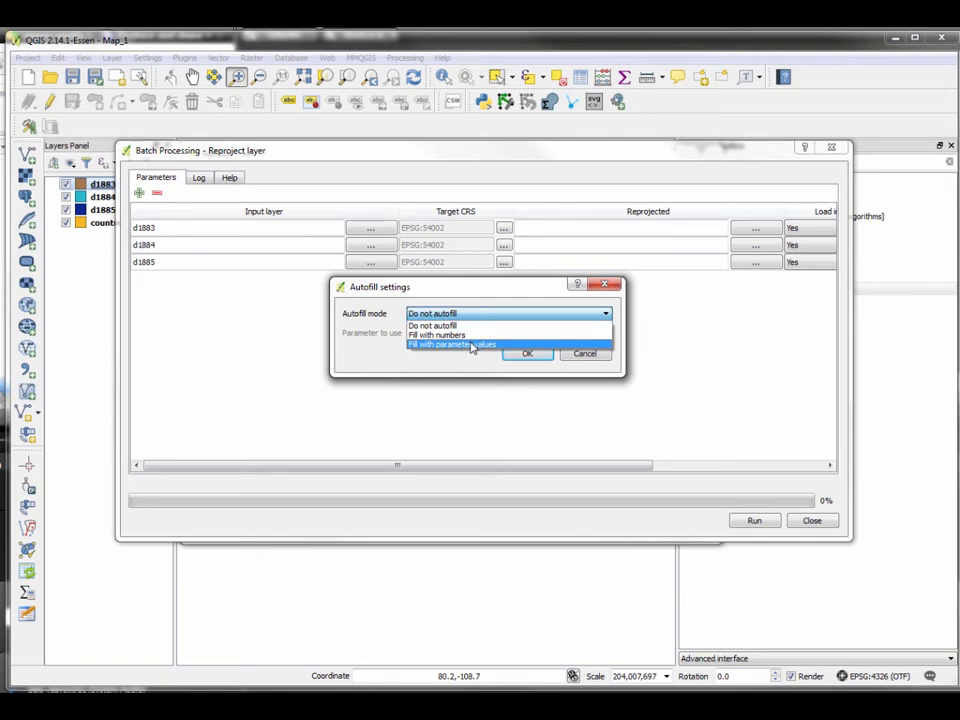
click(452, 344)
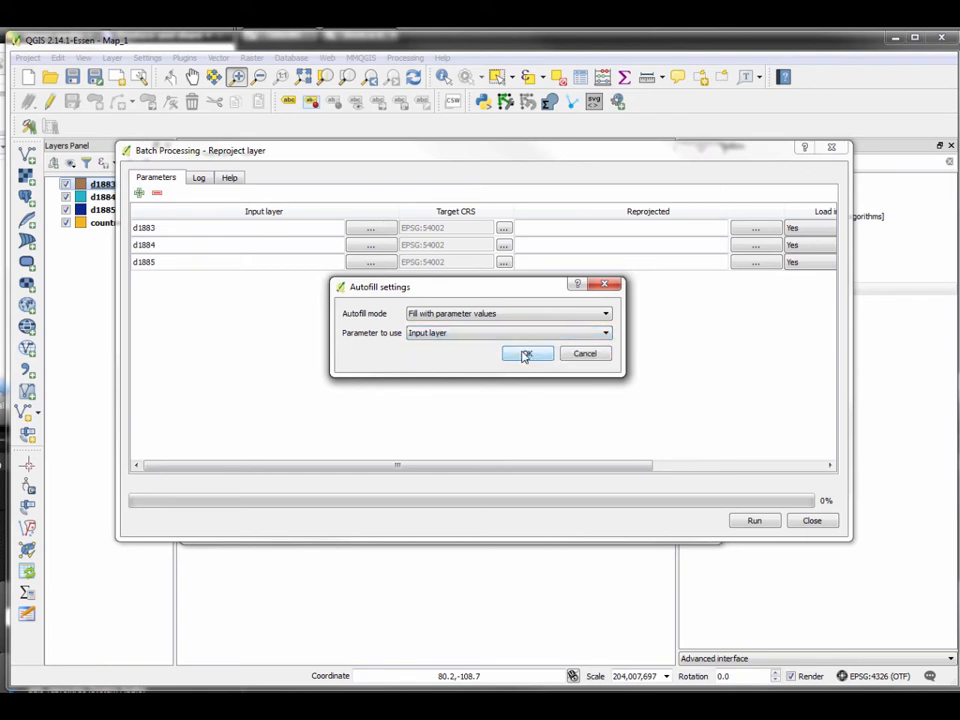
click(527, 353)
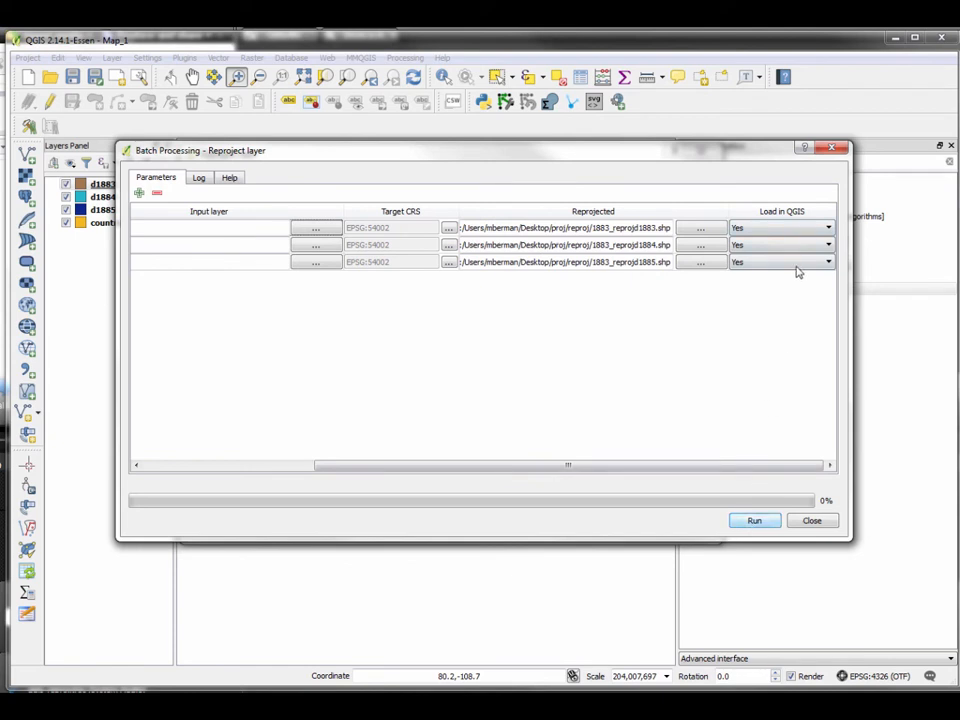
Run the batch reprojection, acknowledge completion, and close the Reproject layer dialog
click(828, 227)
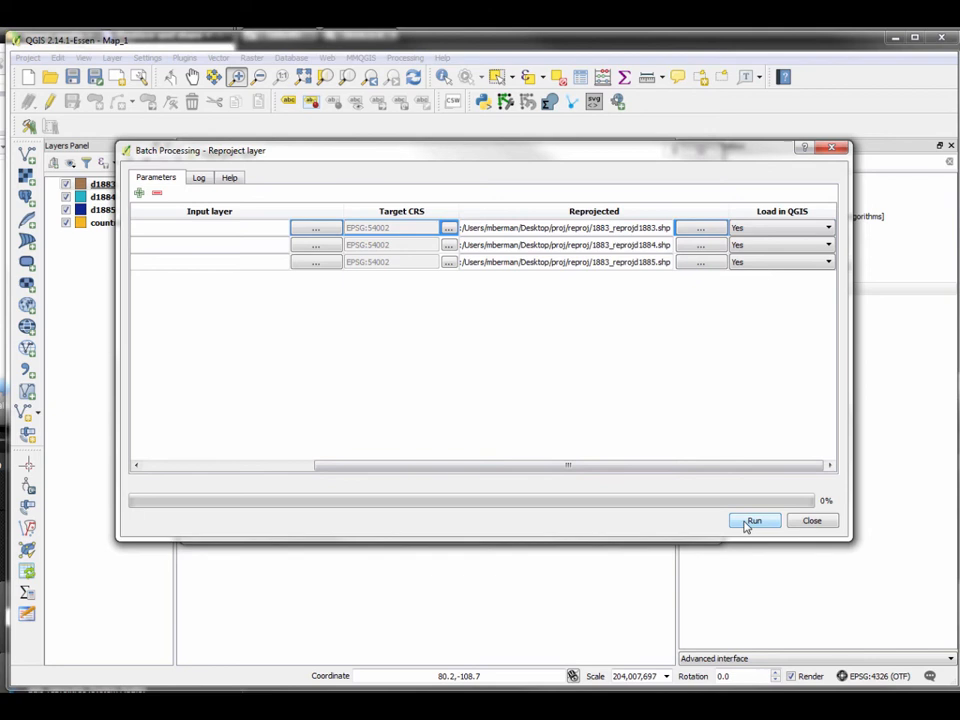
click(753, 520)
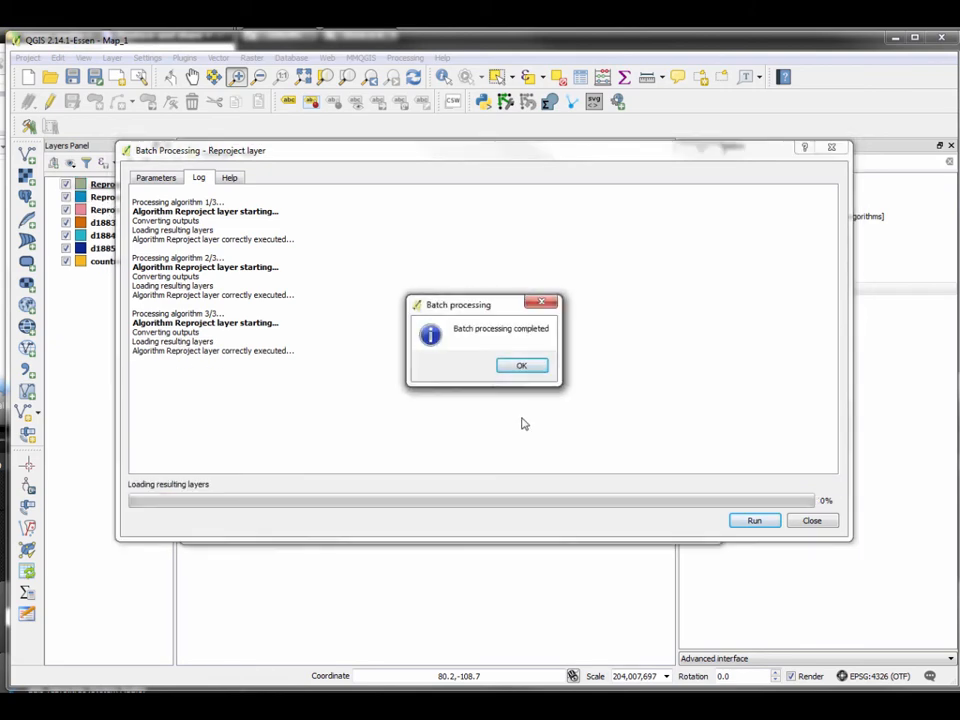
click(521, 365)
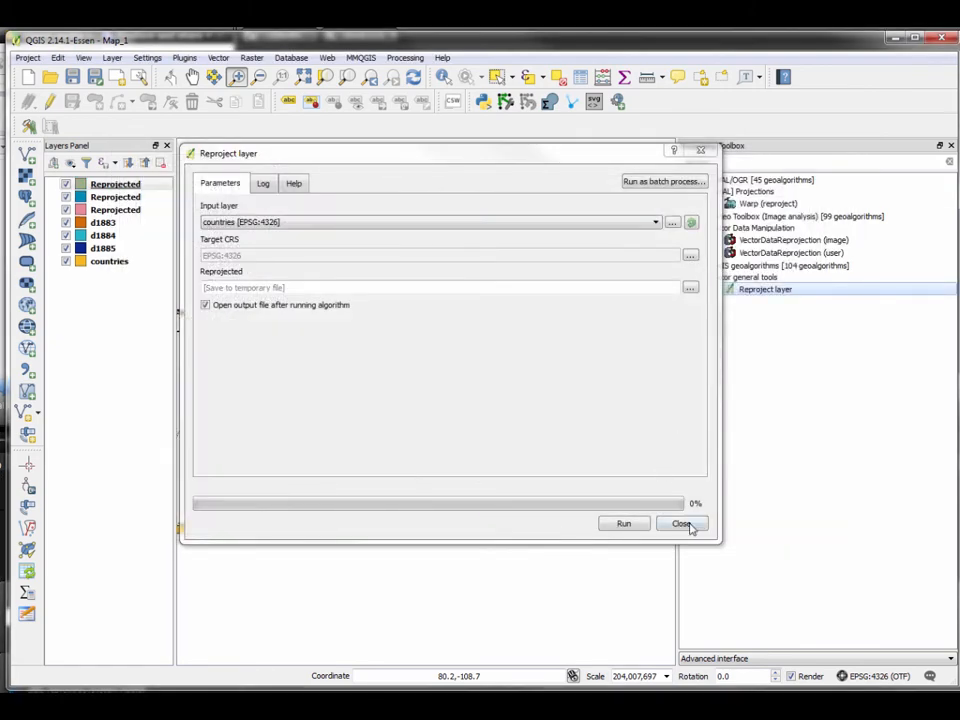
click(681, 523)
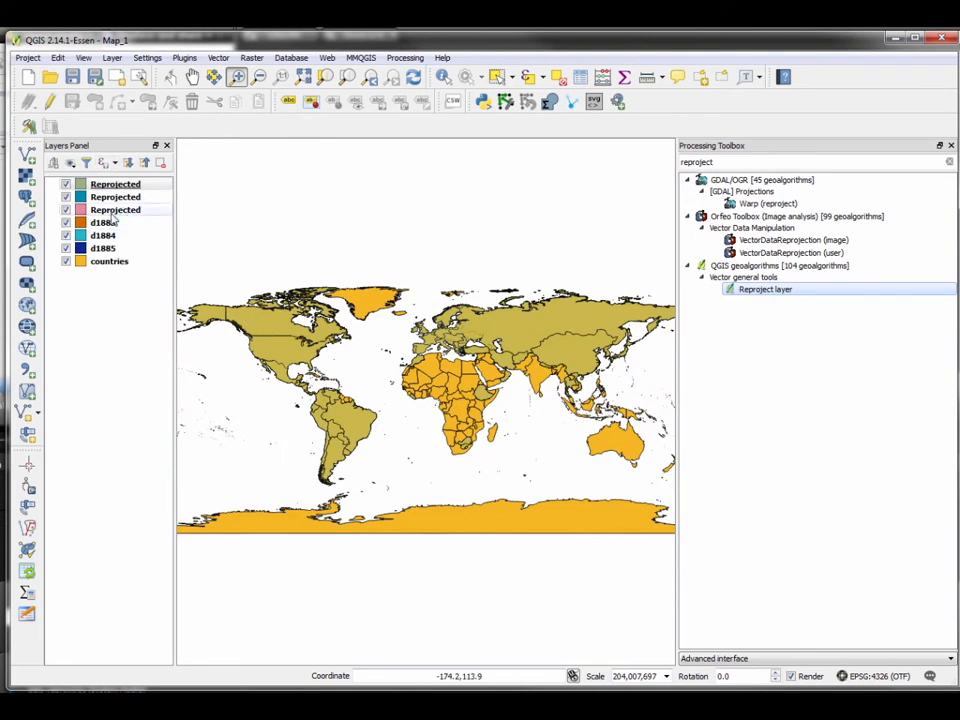
Remove the three temporary Reprojected layers from the Layers Panel
click(115, 184)
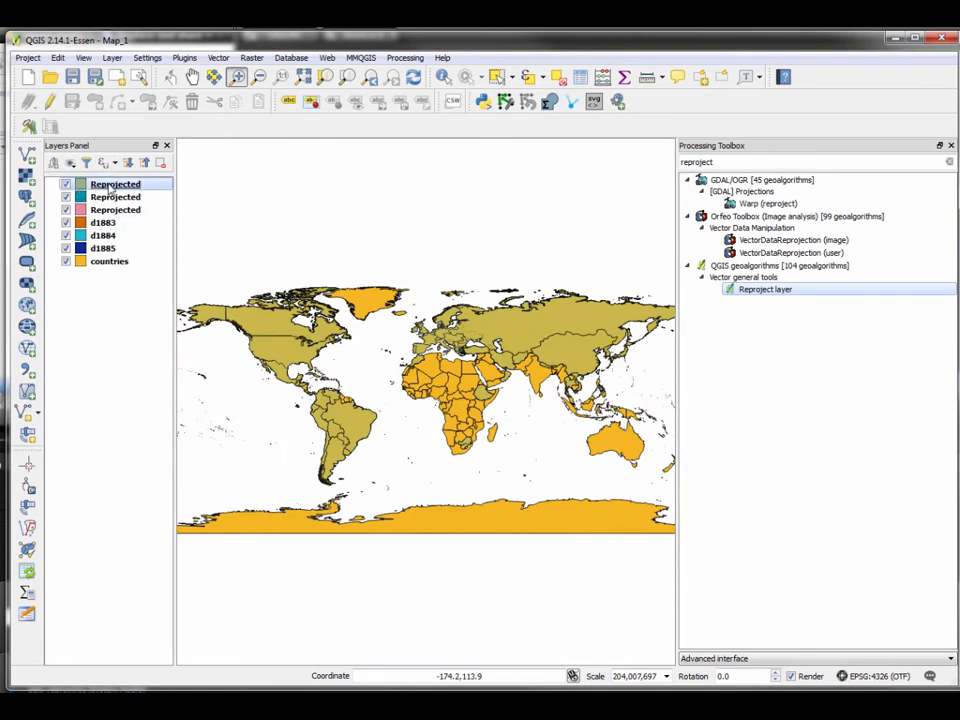
mouse_move(115, 210)
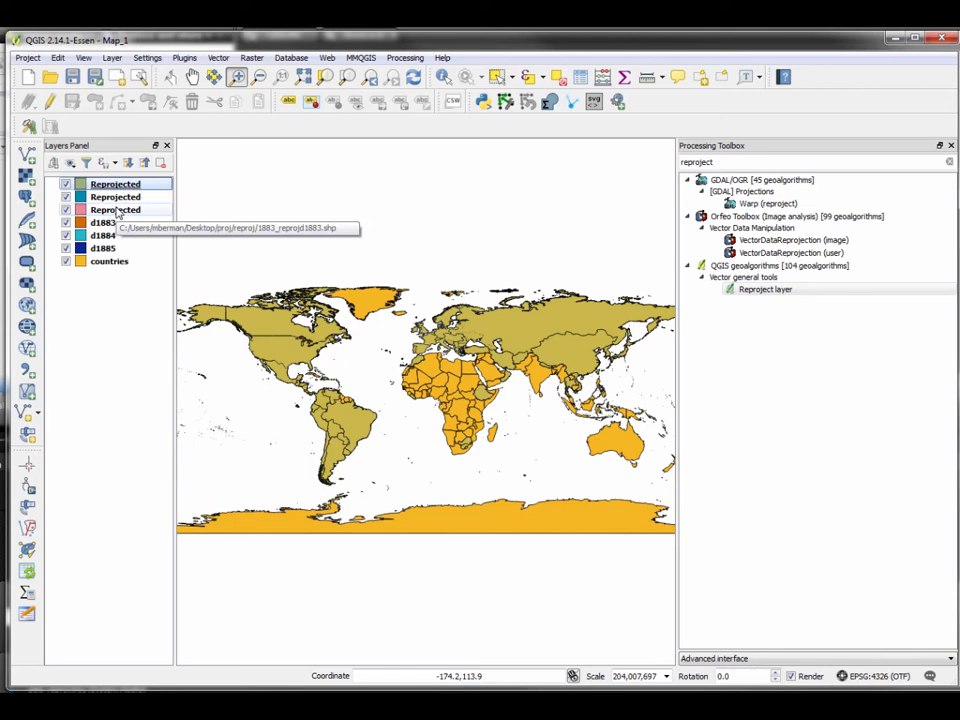
right_click(115, 210)
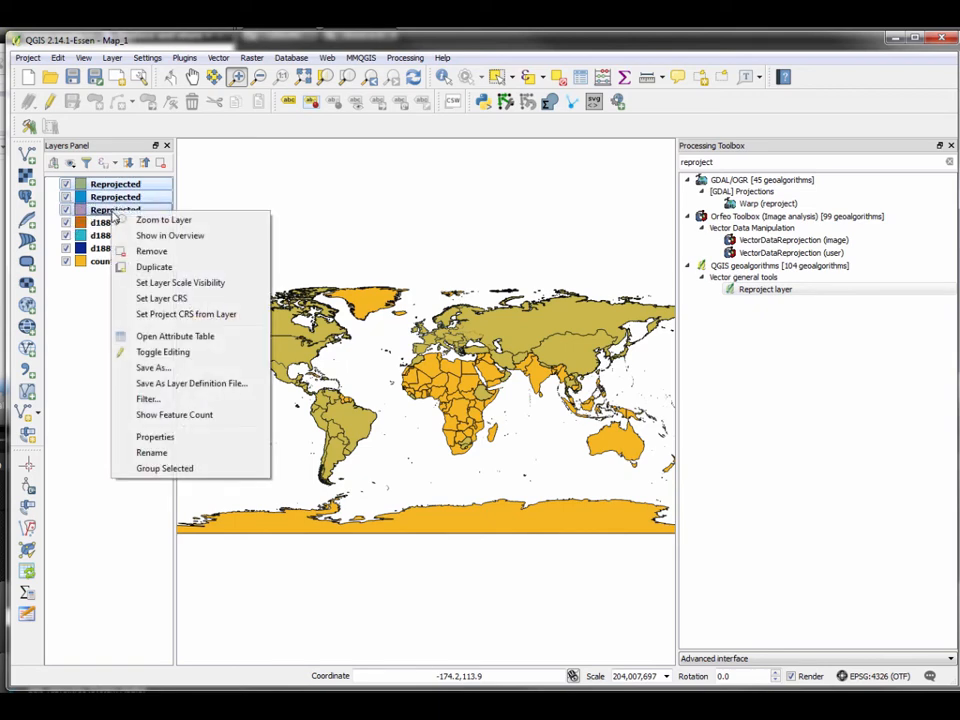
click(151, 250)
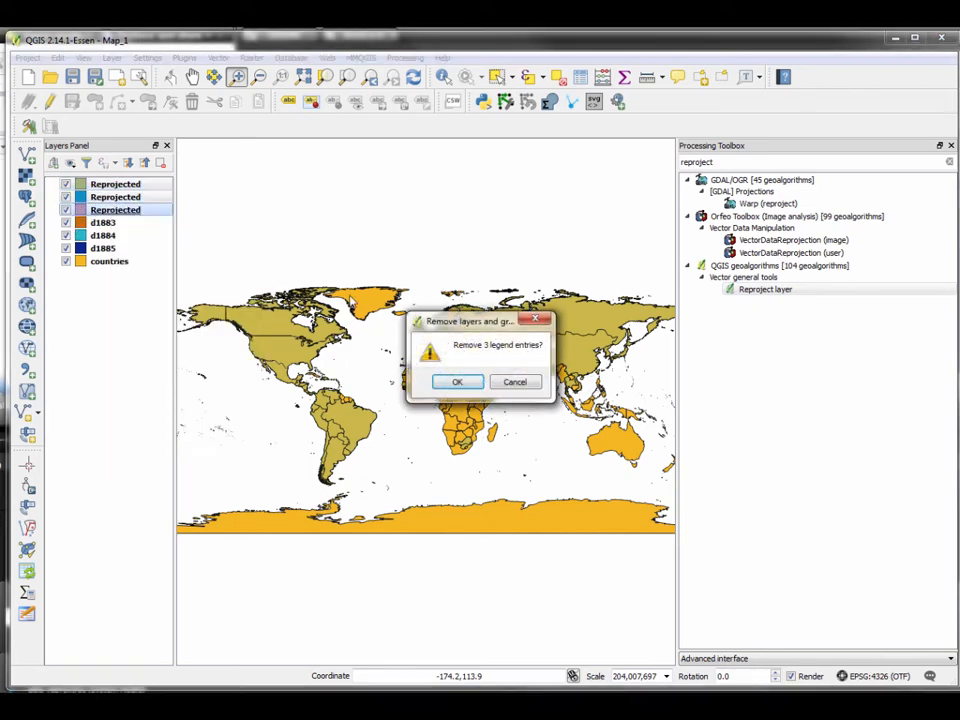
click(456, 381)
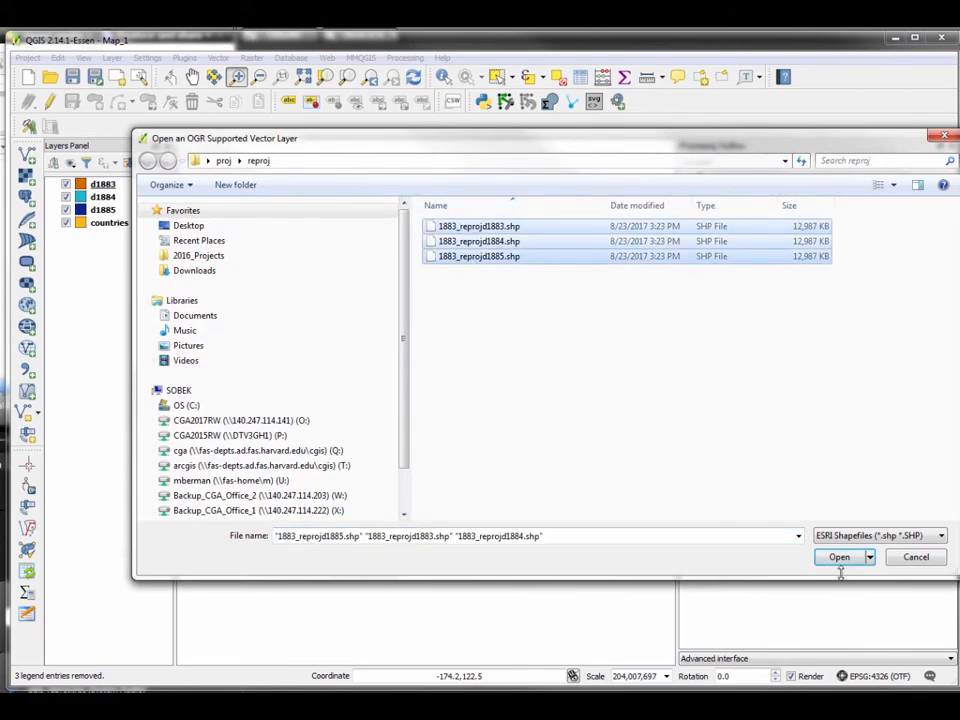
Load the 1883_reprojd1883–1885 shapefiles and remove the original d1883–d1885 layers
click(838, 557)
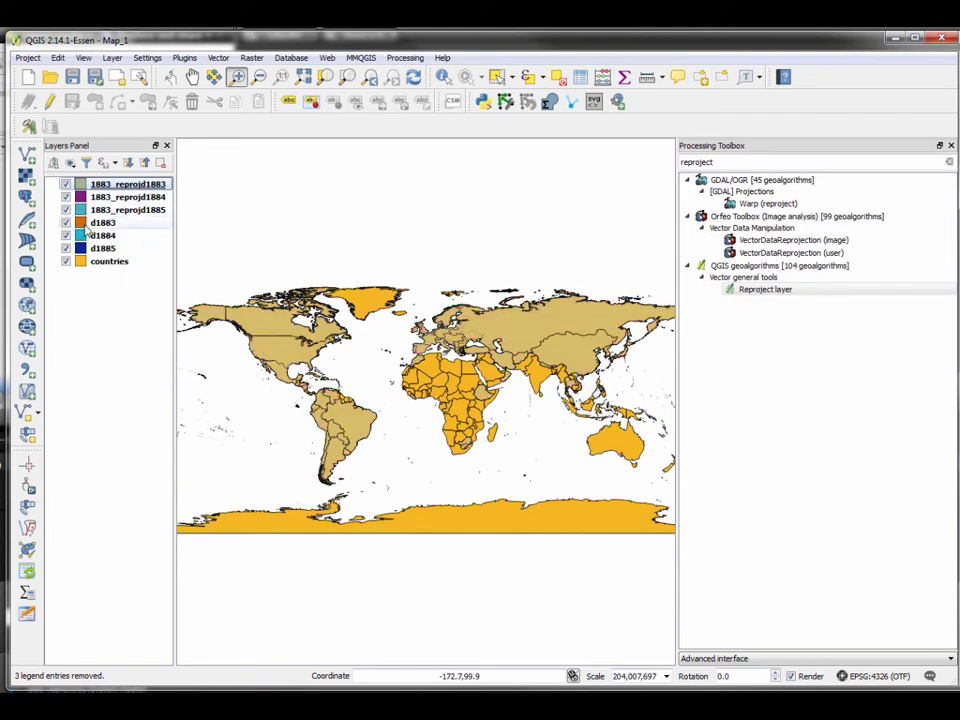
click(103, 248)
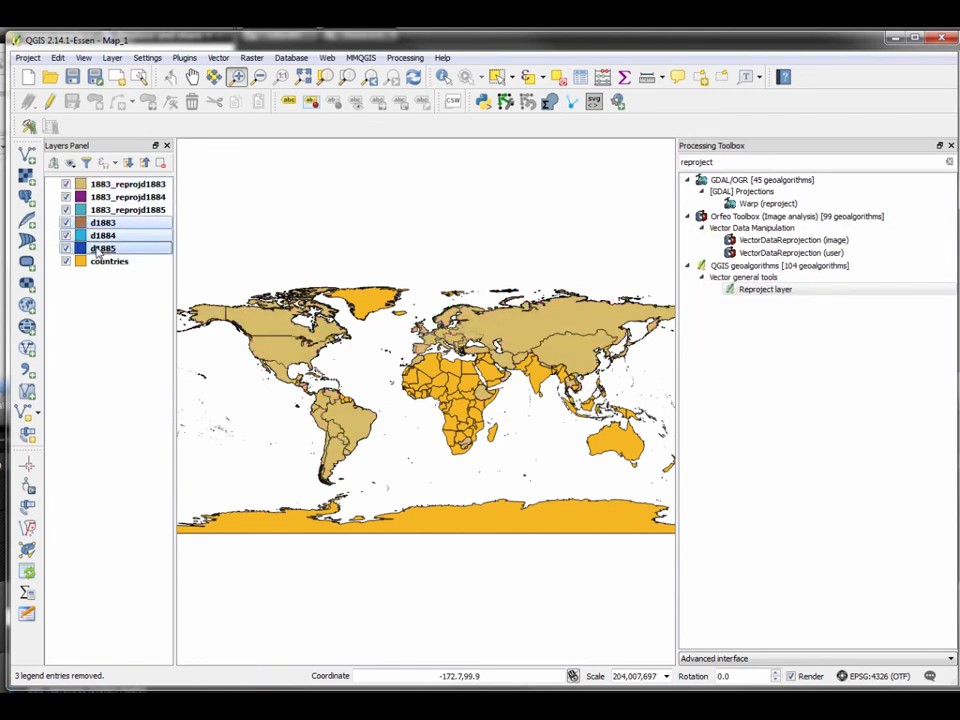
right_click(103, 235)
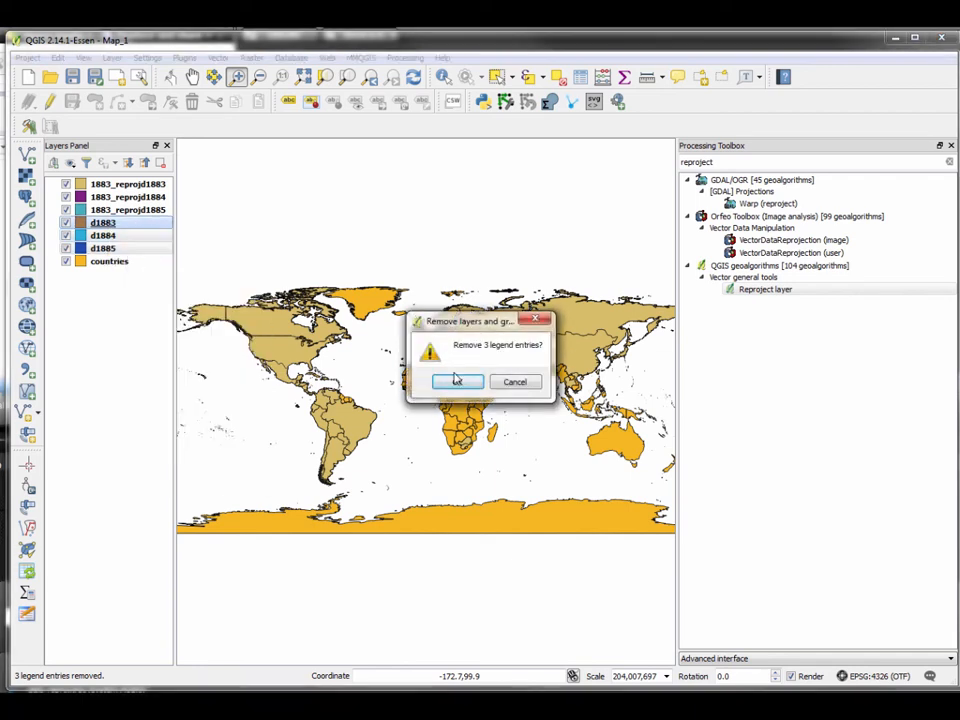
click(456, 381)
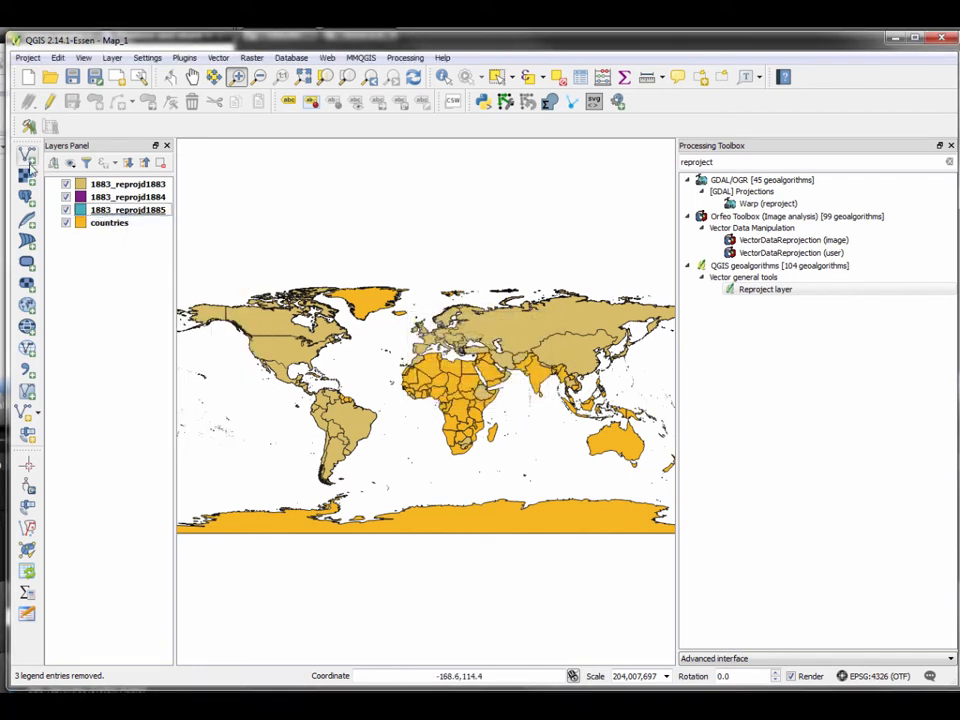
click(128, 184)
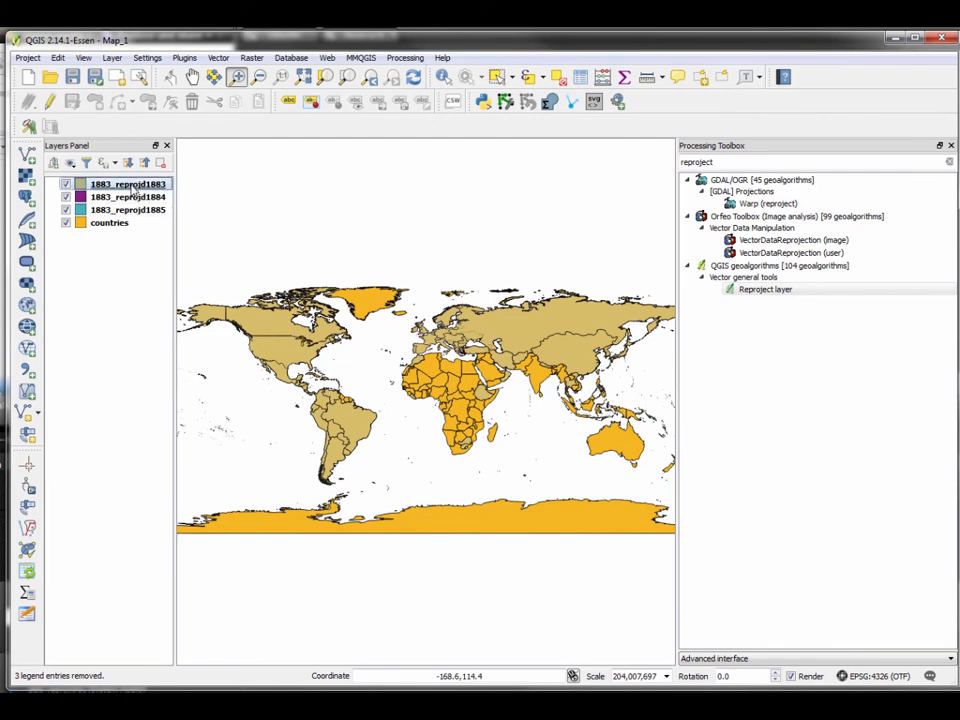
right_click(128, 184)
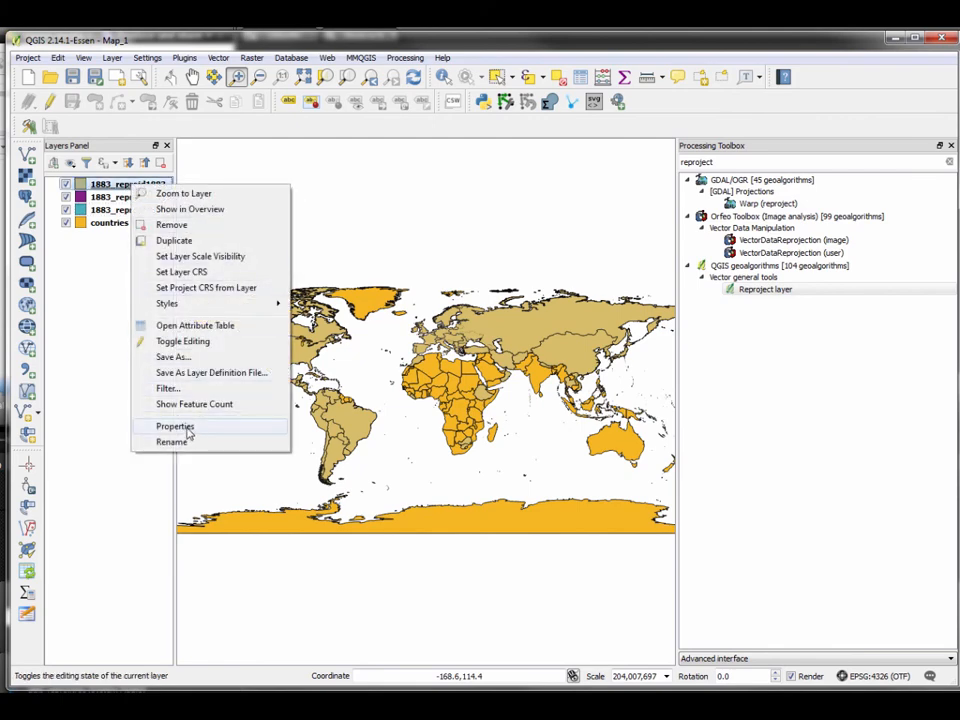
click(175, 426)
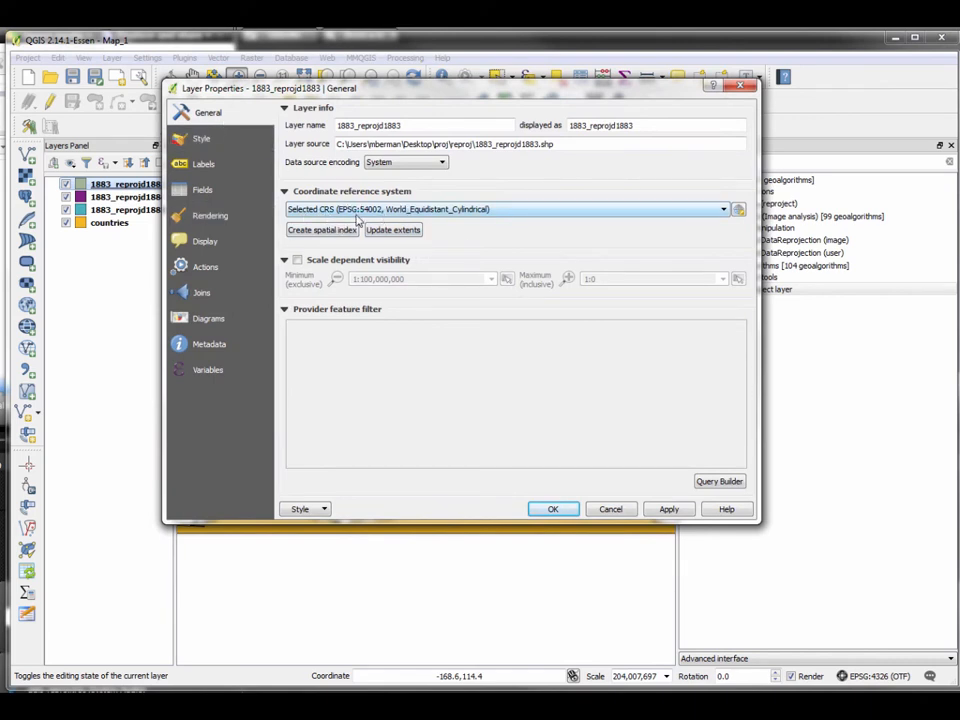
mouse_move(420, 250)
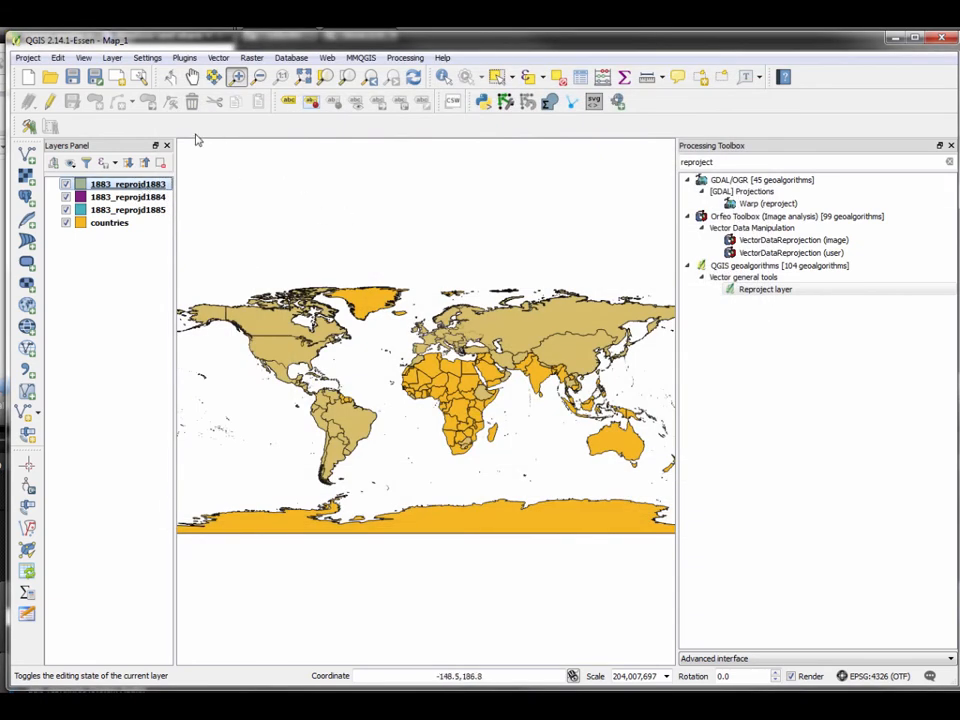
Set the project CRS to World_Equidistant_Cylindrical (EPSG:54002) in Project Properties
click(27, 57)
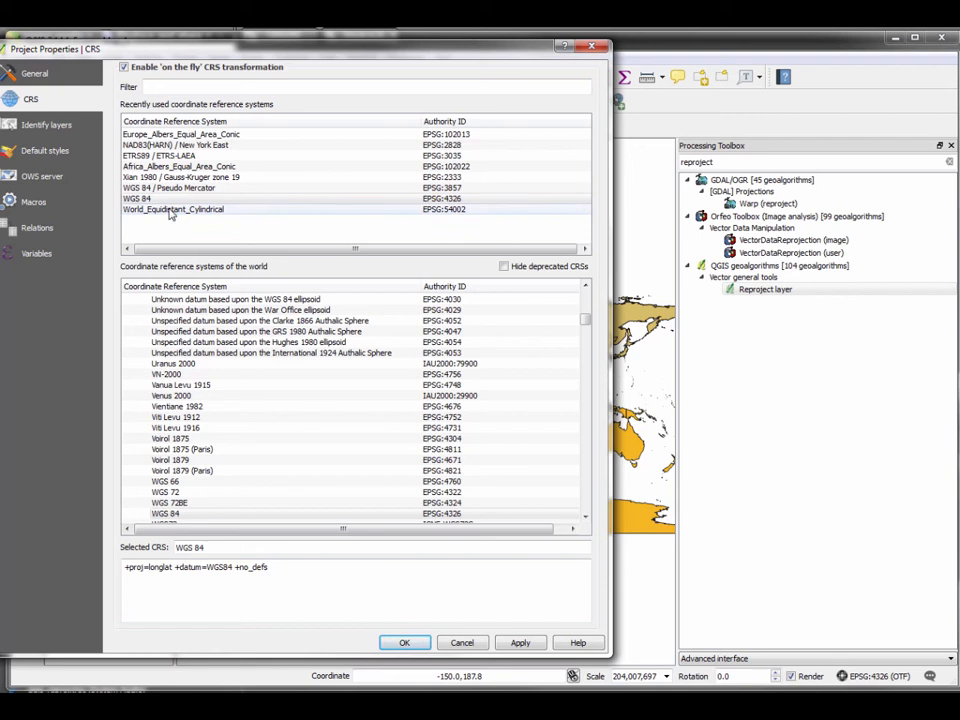
click(173, 209)
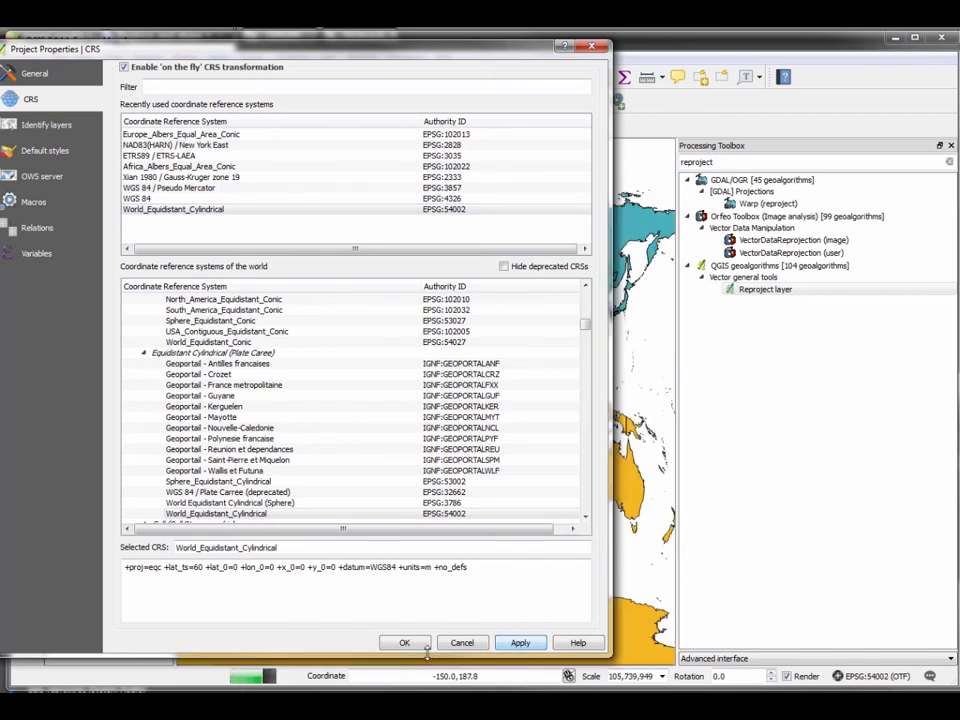
click(404, 642)
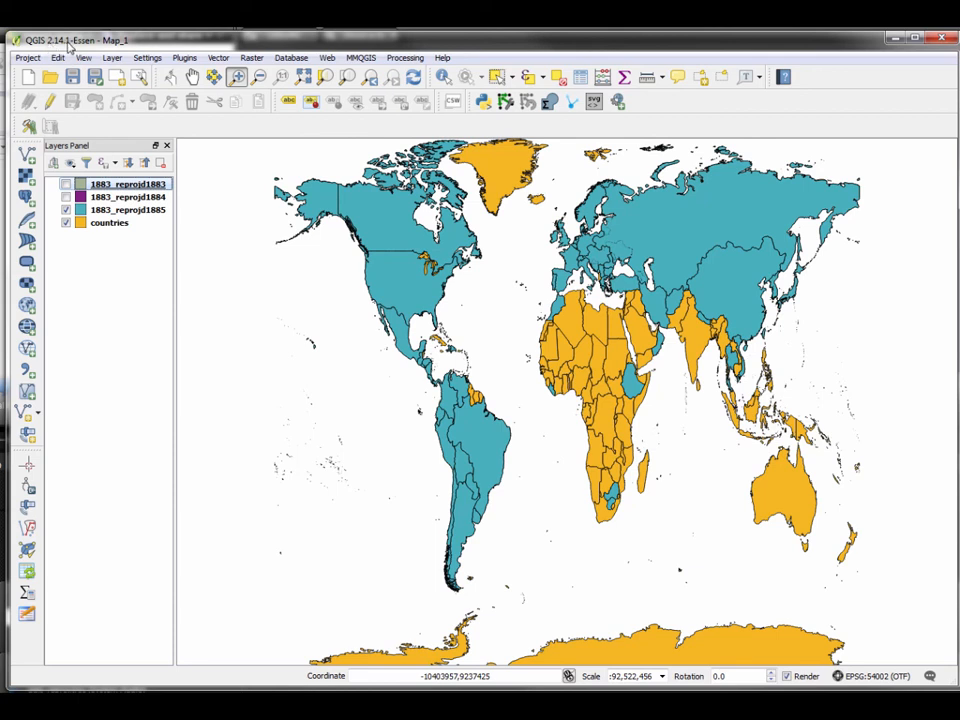
mouse_move(162, 110)
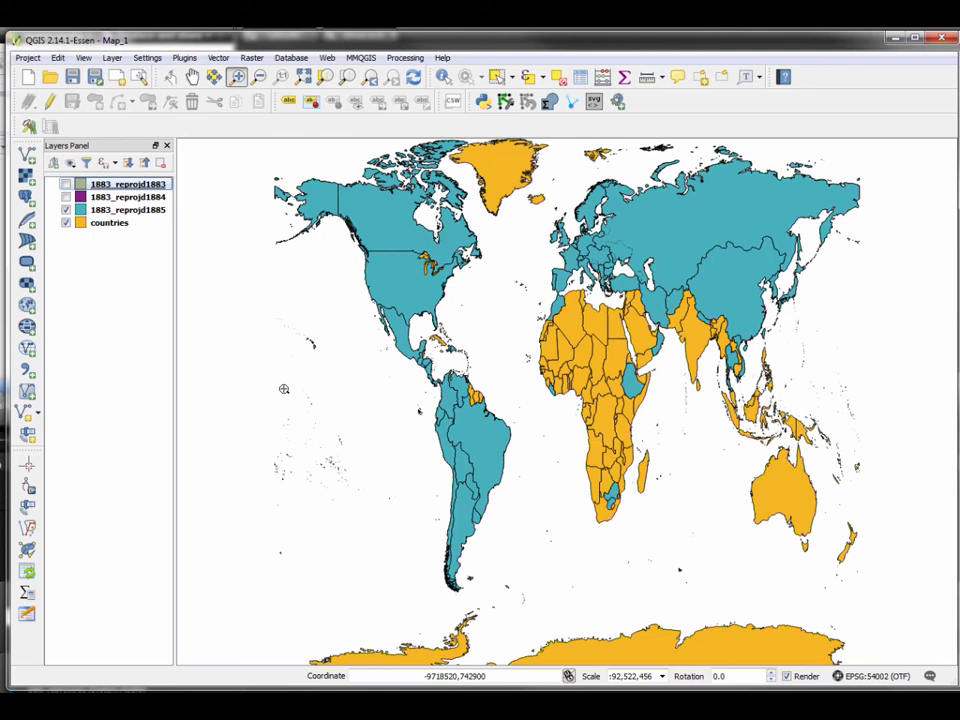
mouse_move(651, 256)
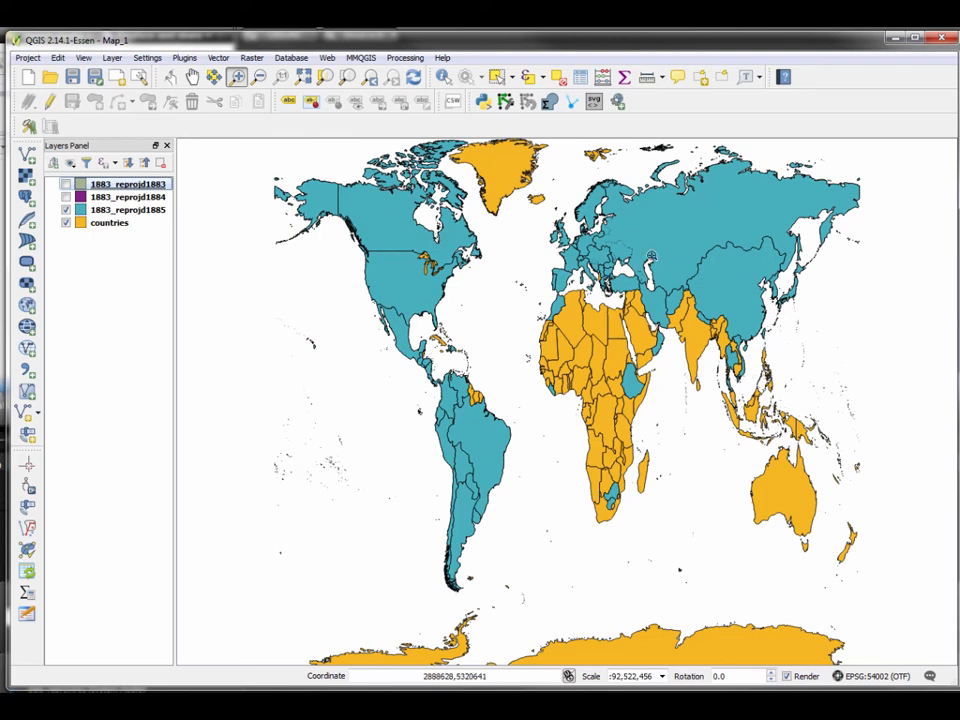